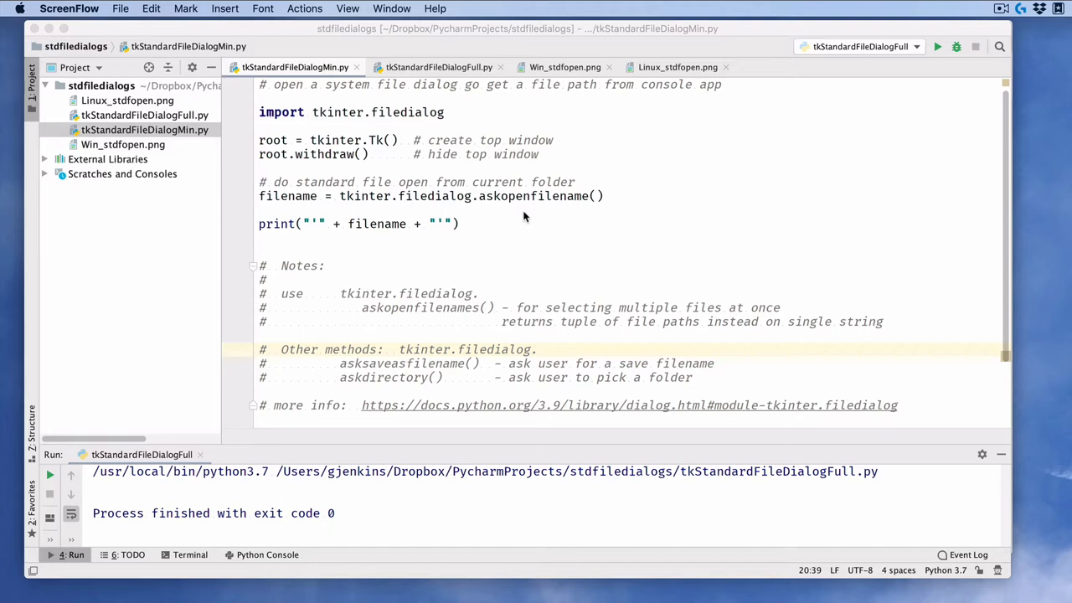
mouse_move(533, 111)
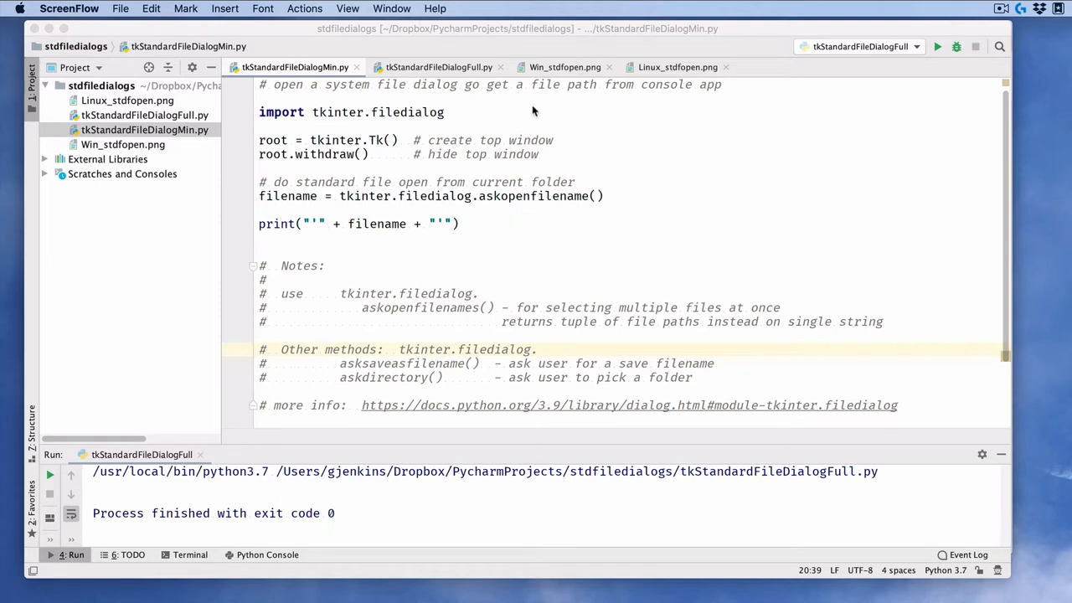
mouse_move(322, 117)
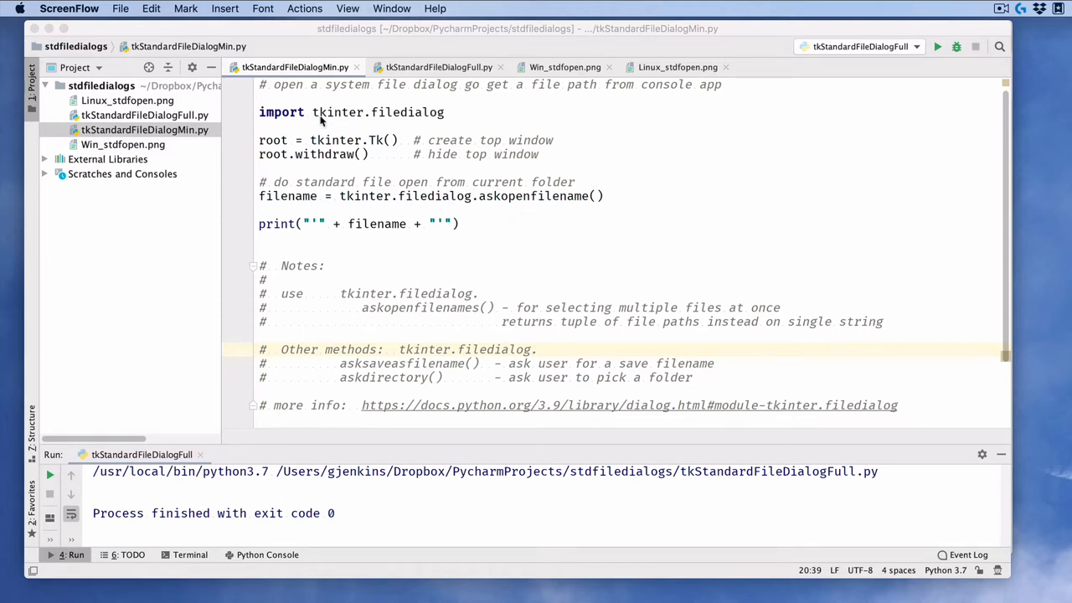
Review the tkinter and filedialog imports and the tkinter.Tk() window creation
double_click(337, 110)
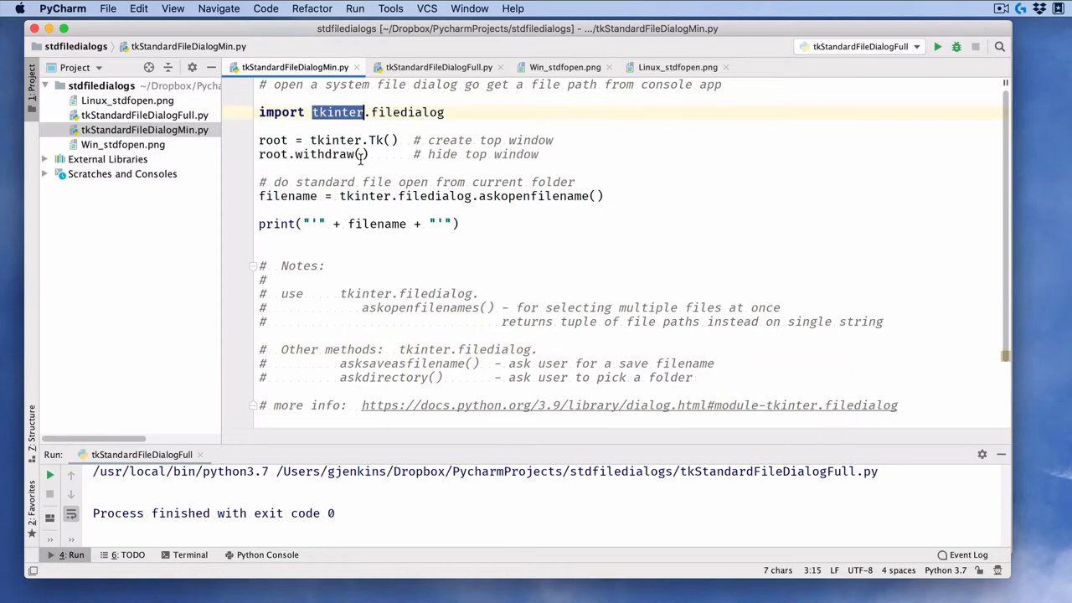
mouse_move(368, 128)
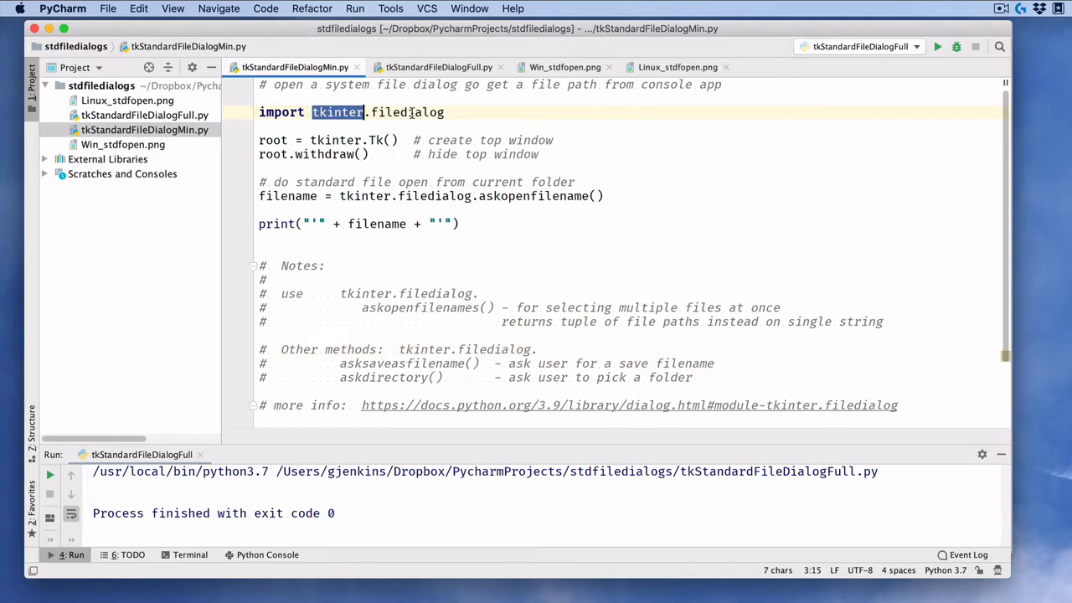
double_click(408, 111)
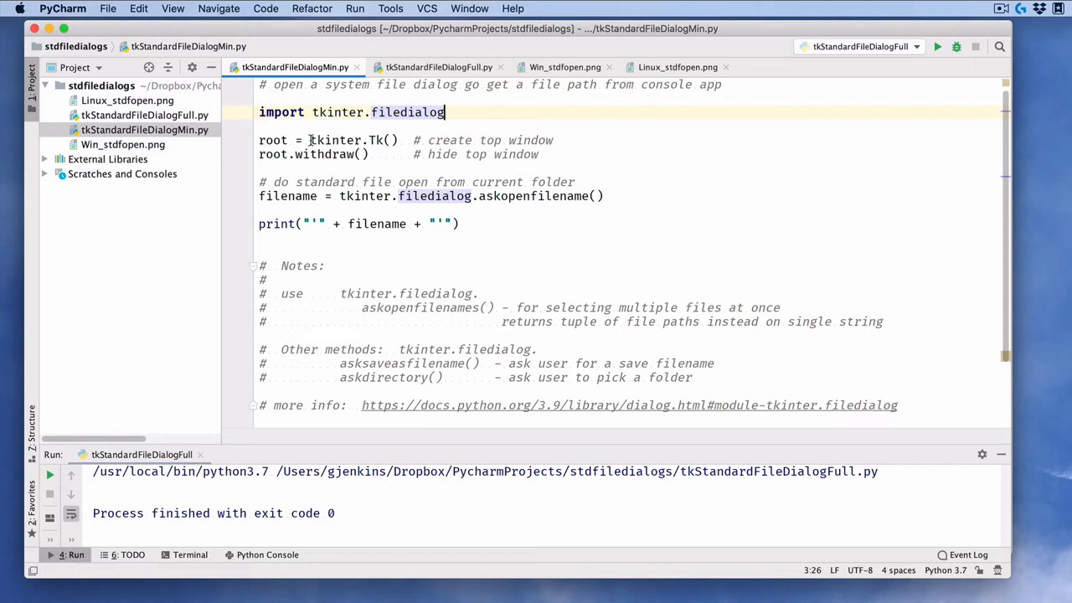
mouse_move(327, 154)
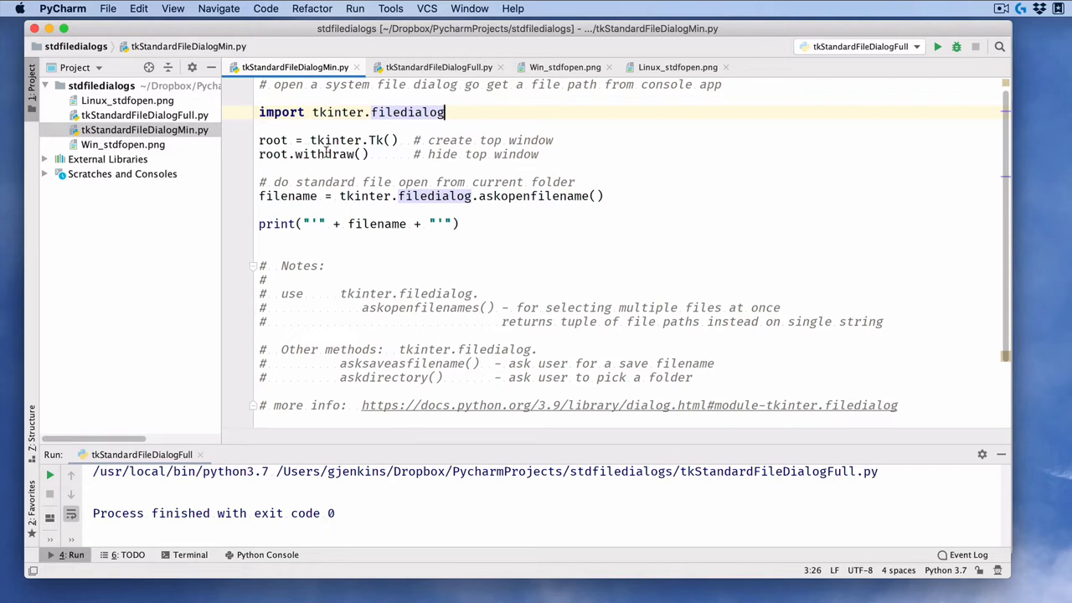
left_click(312, 140)
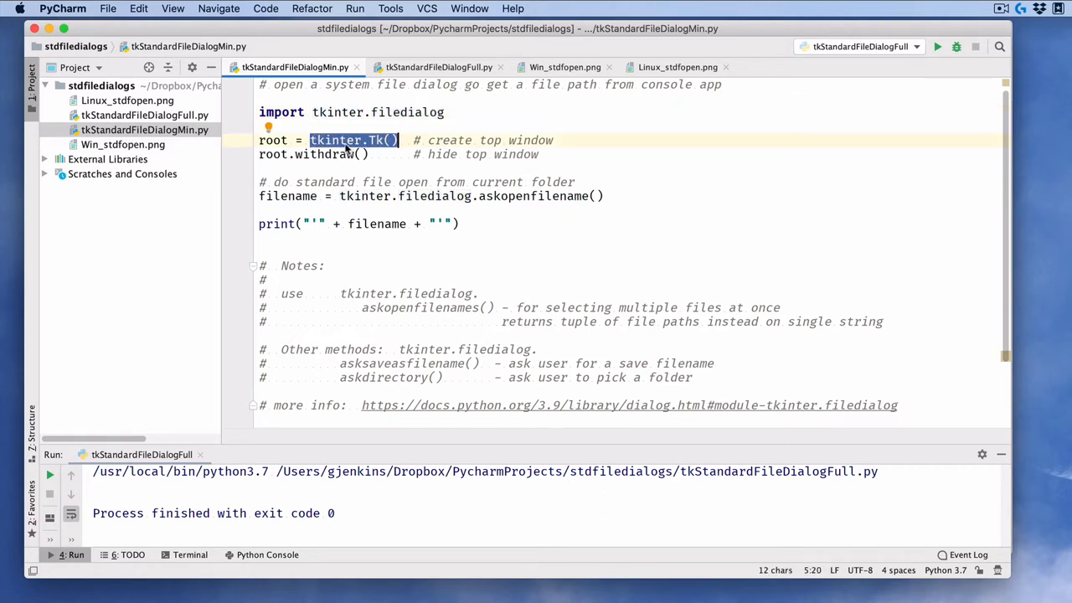
double_click(271, 141)
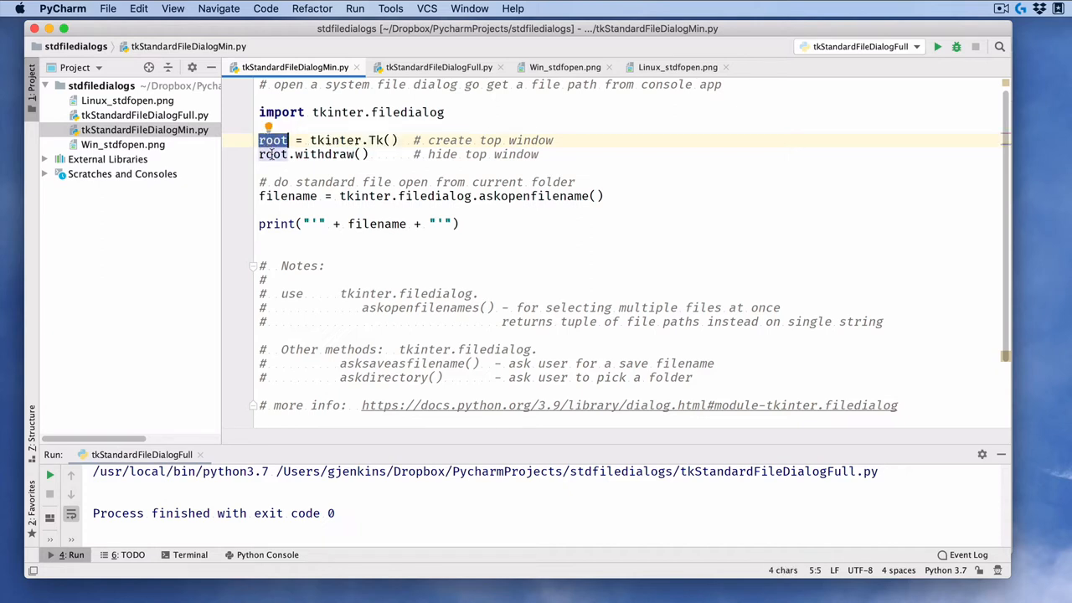
Comment out the root.withdraw() line so the top window stays visible
left_click(383, 154)
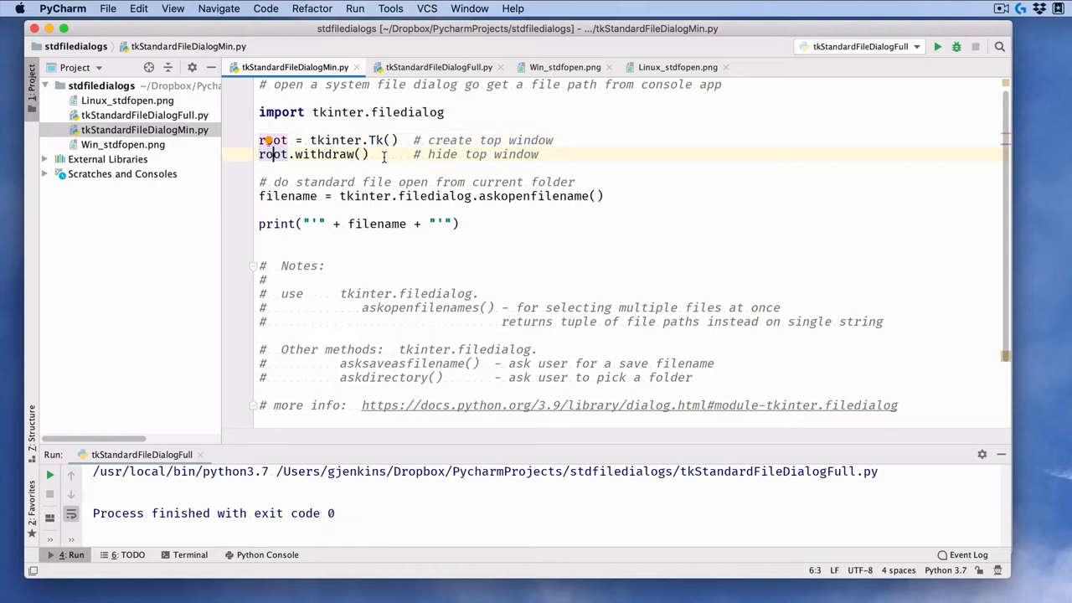
mouse_move(566, 156)
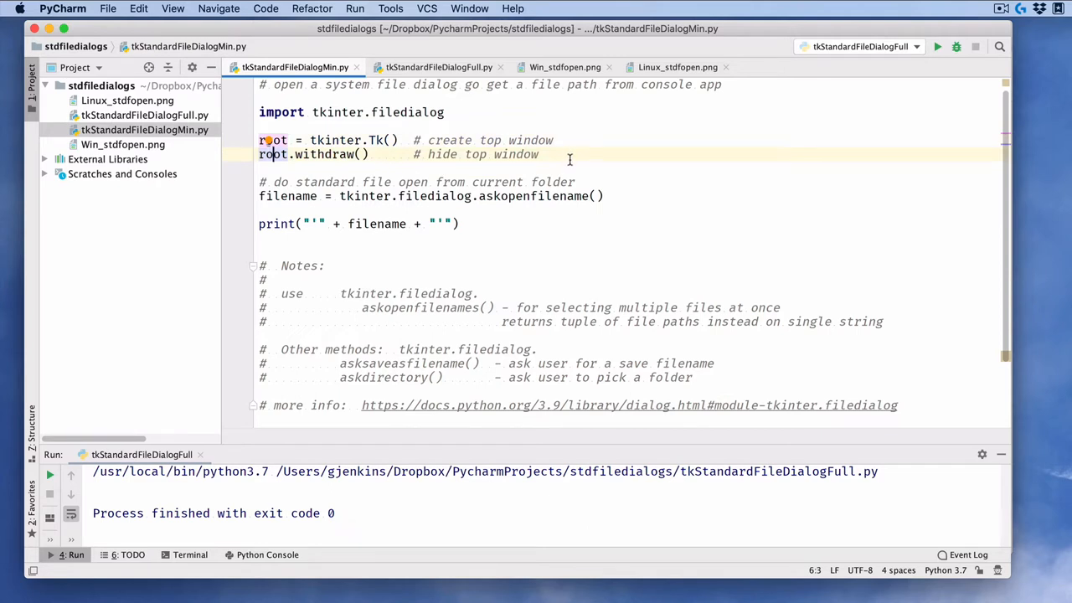
left_click(260, 154)
type("# ")
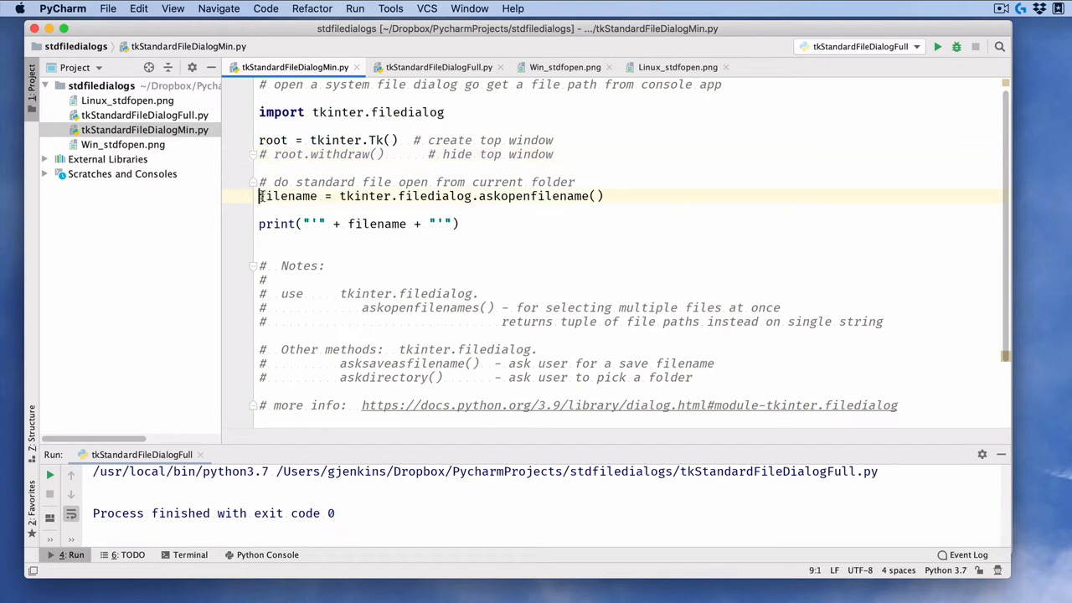
Review the filename assignment and its use in the print call
double_click(288, 196)
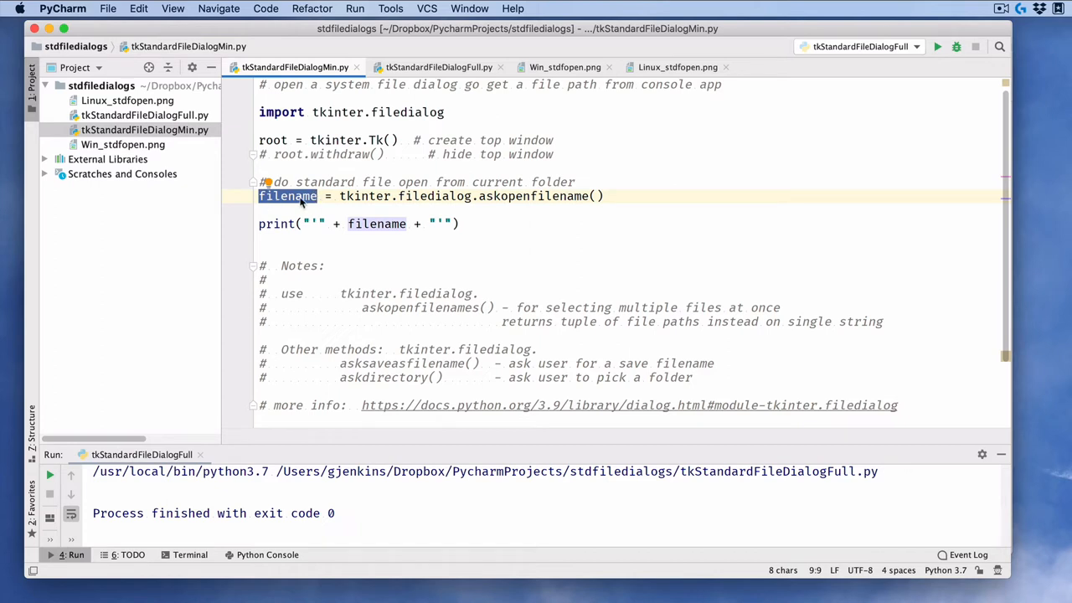
mouse_move(311, 231)
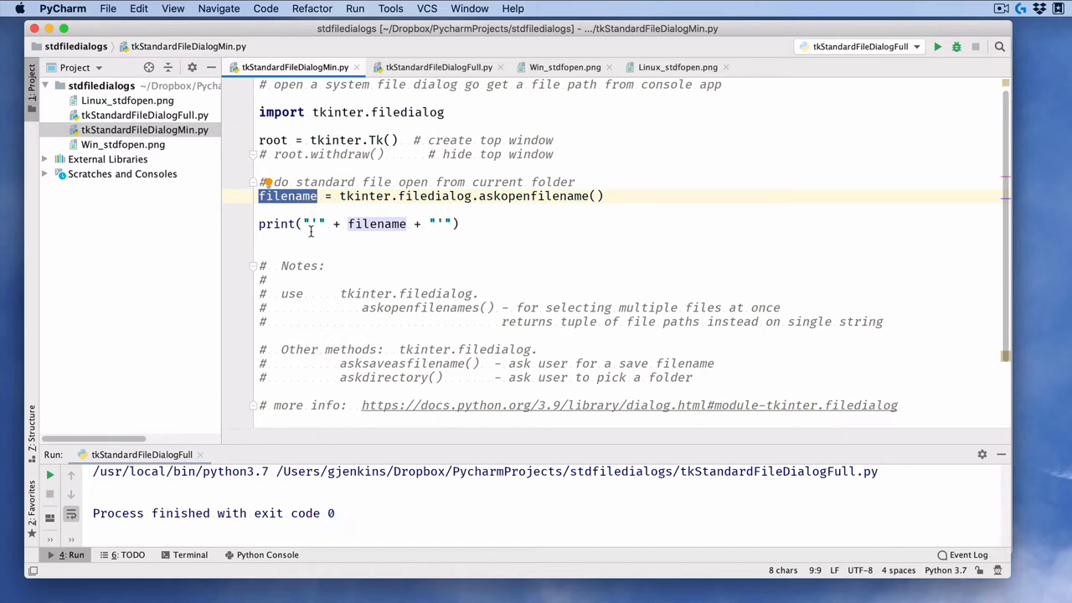
double_click(375, 225)
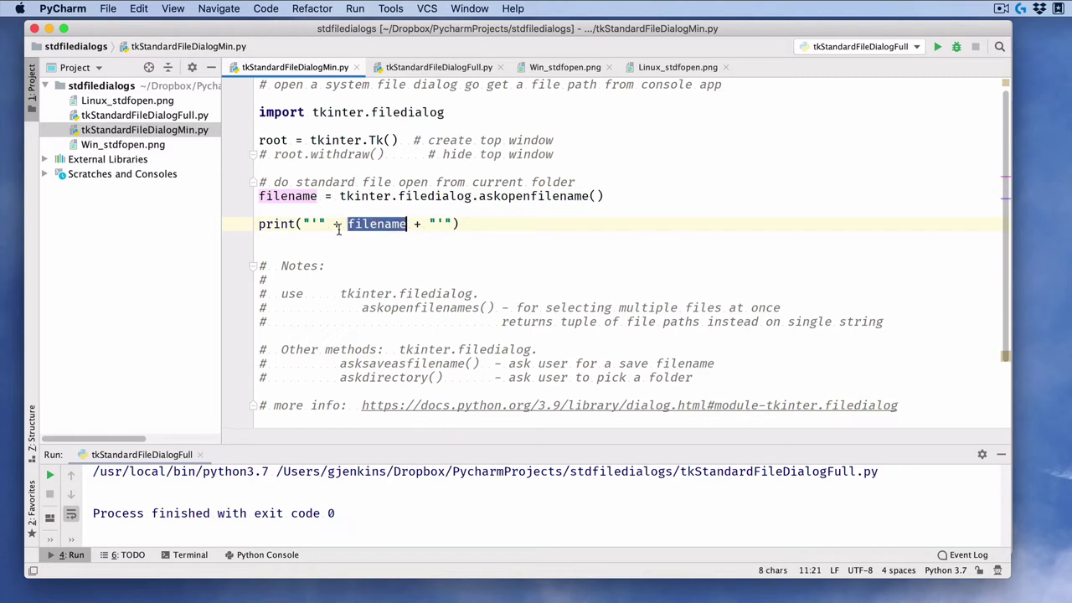
left_click(460, 225)
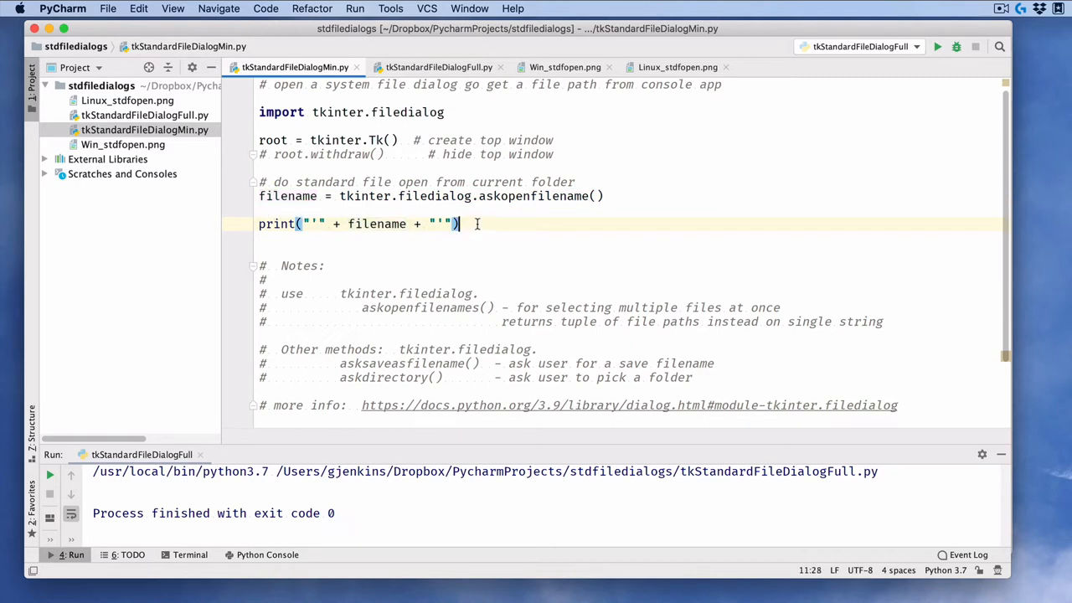
mouse_move(611, 140)
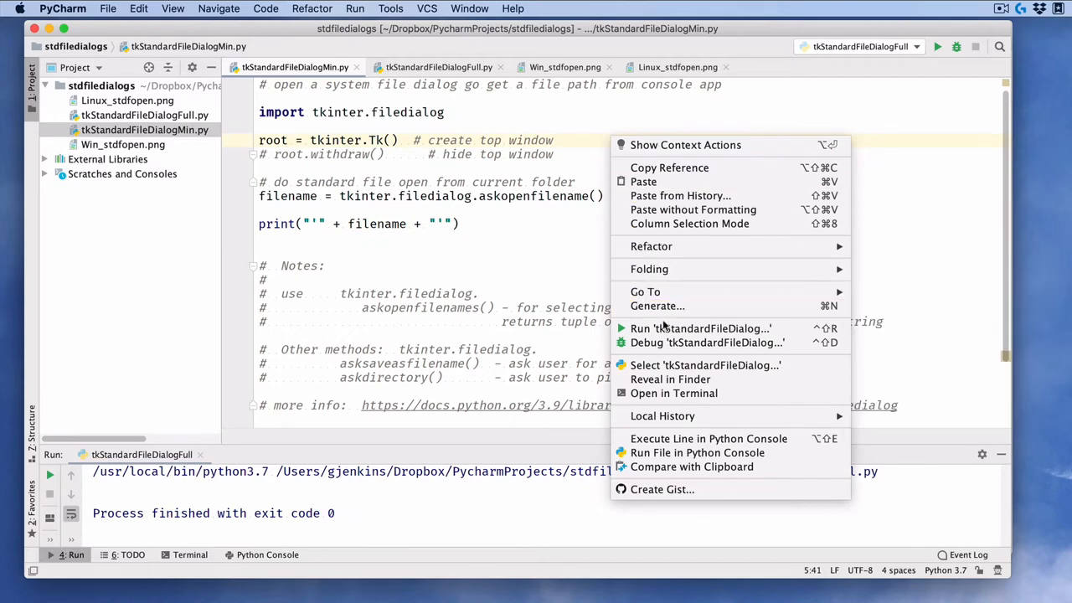
Run tkStandardFileDialogMin and pick water_kit.svg from Dropbox so its path prints
left_click(700, 326)
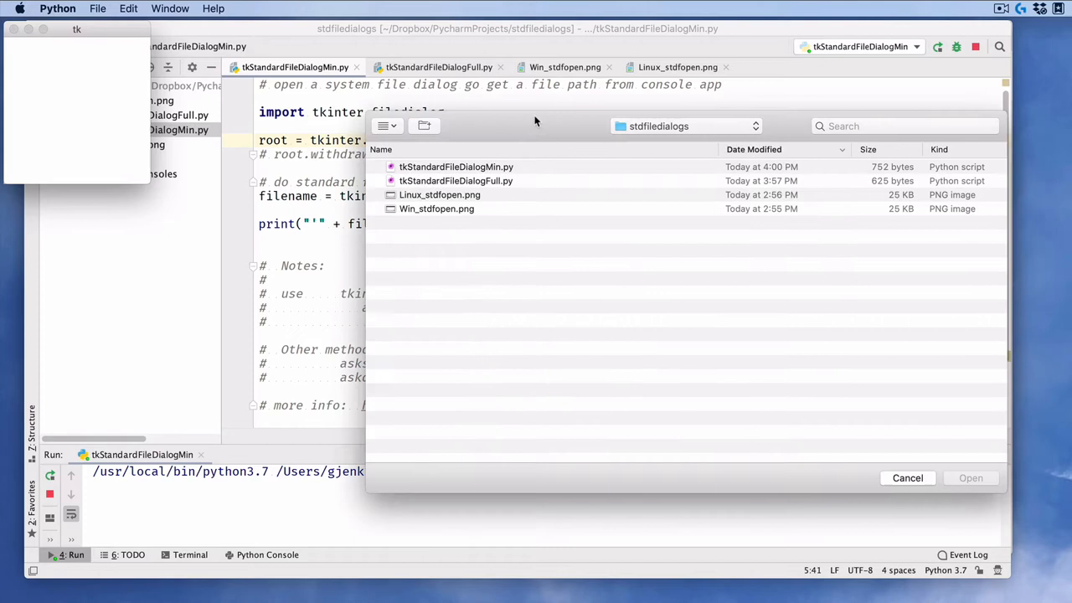
left_click(686, 125)
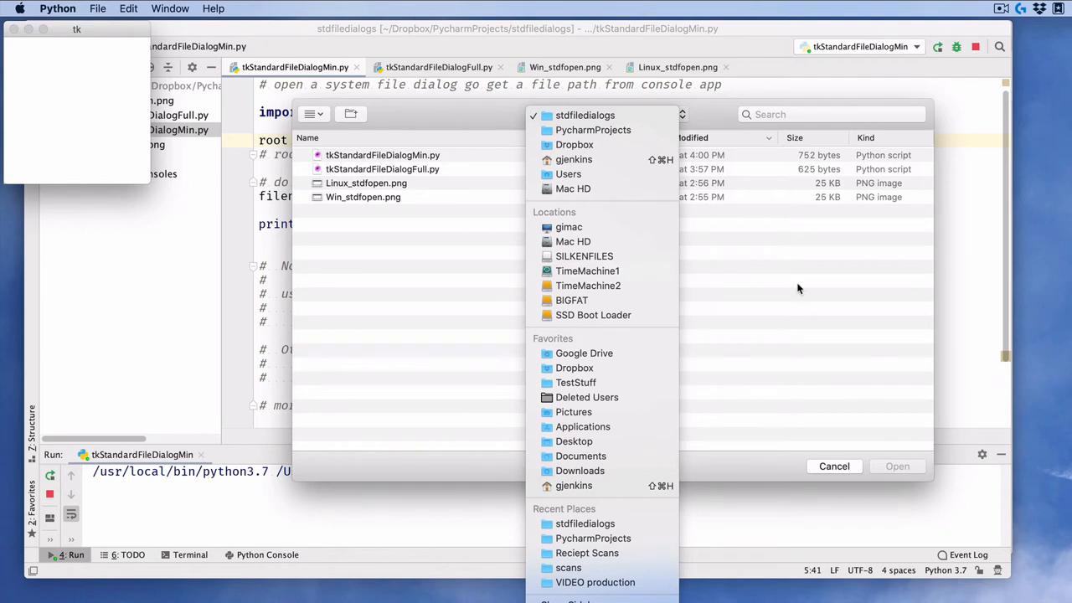
mouse_move(613, 151)
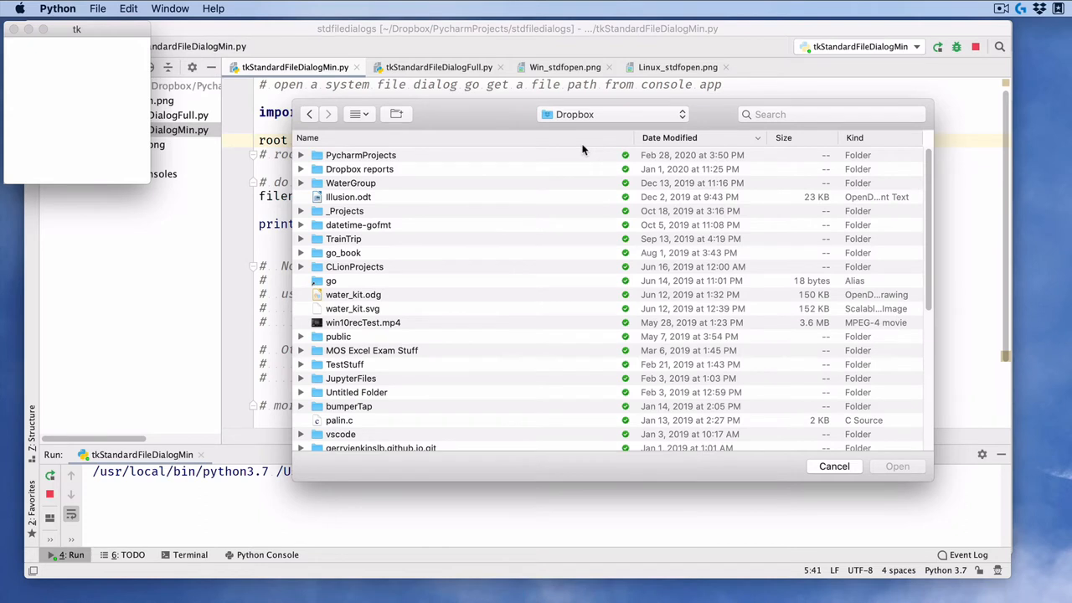
mouse_move(452, 331)
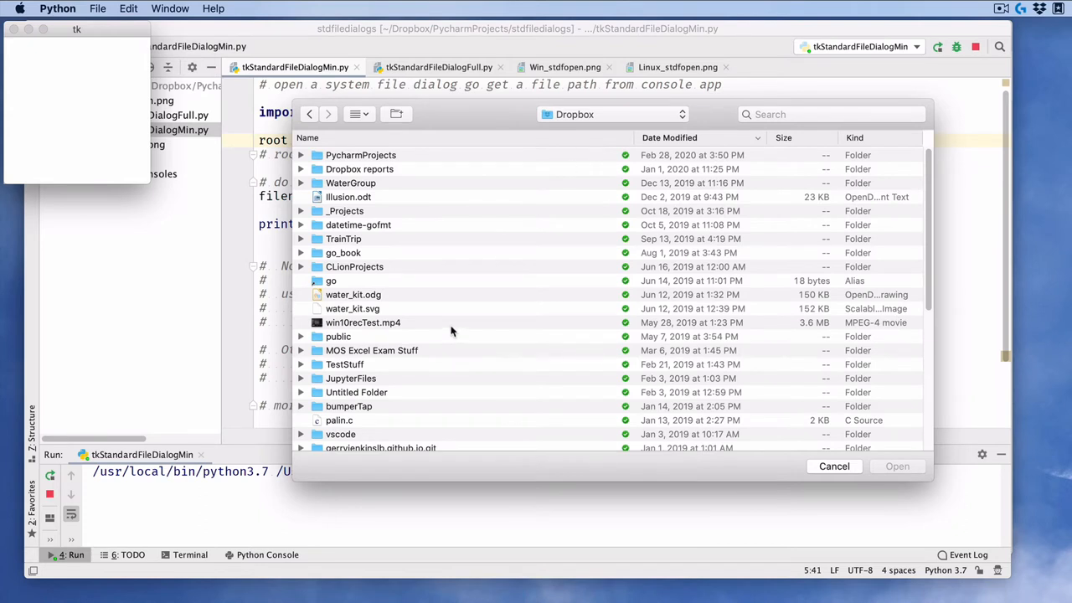
left_click(351, 308)
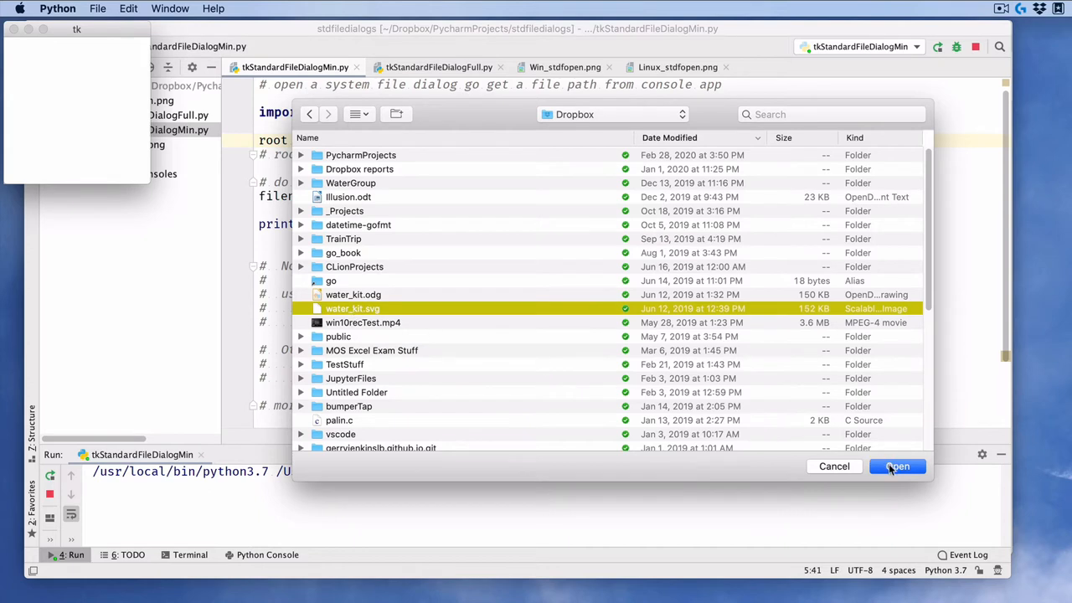
mouse_move(268, 206)
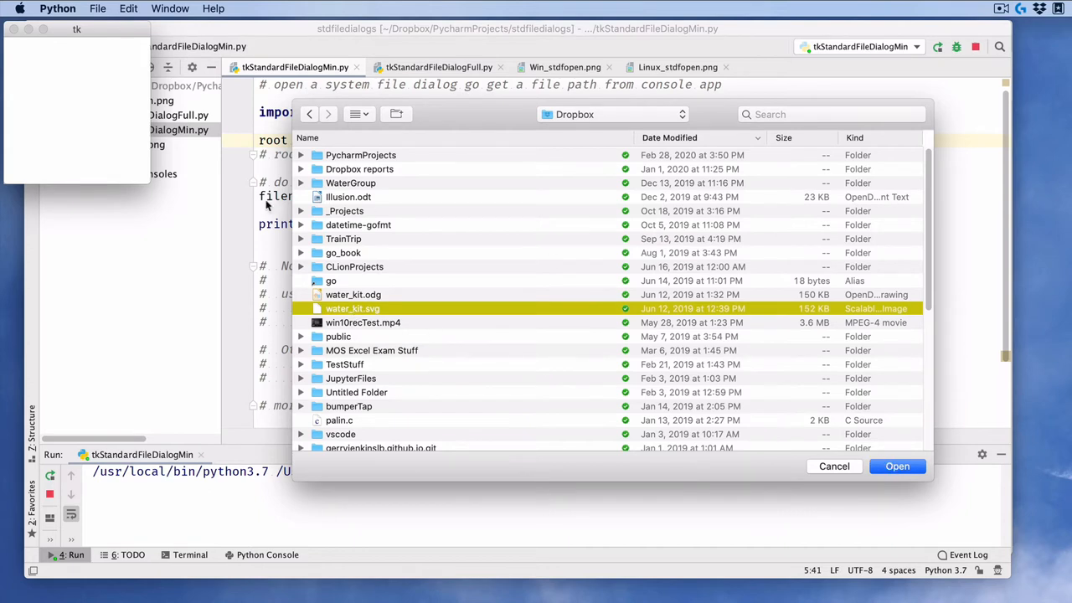
mouse_move(70, 37)
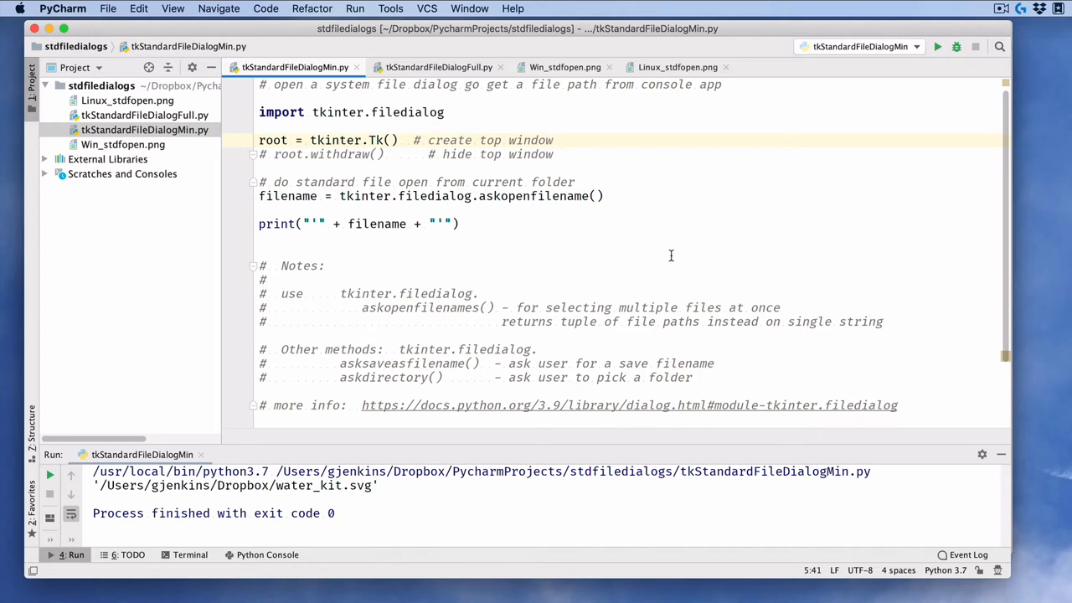
left_click(596, 196)
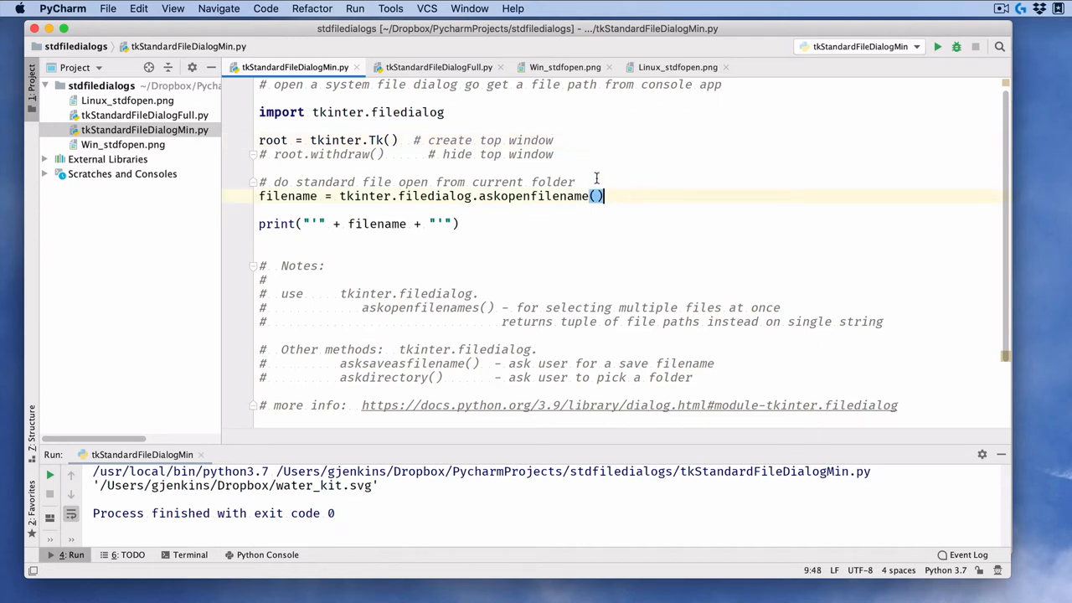
left_click(272, 154)
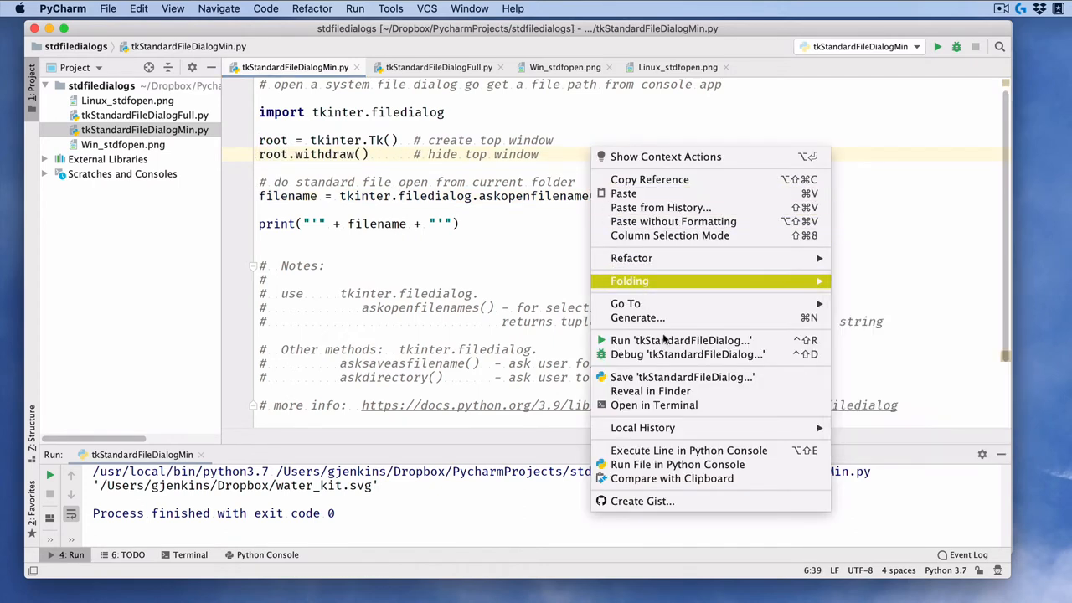
left_click(680, 340)
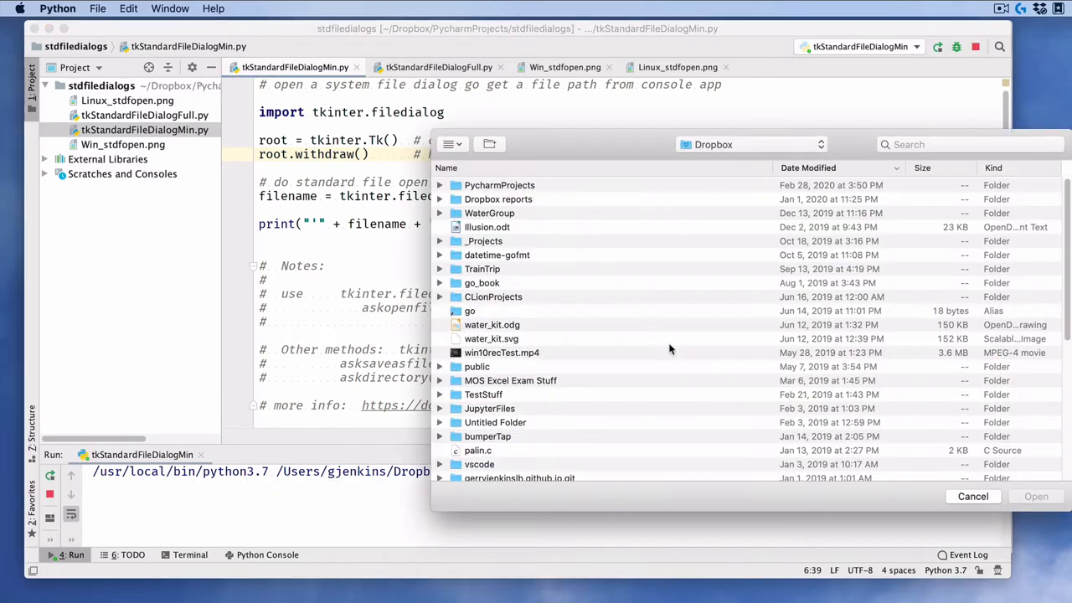
mouse_move(760, 361)
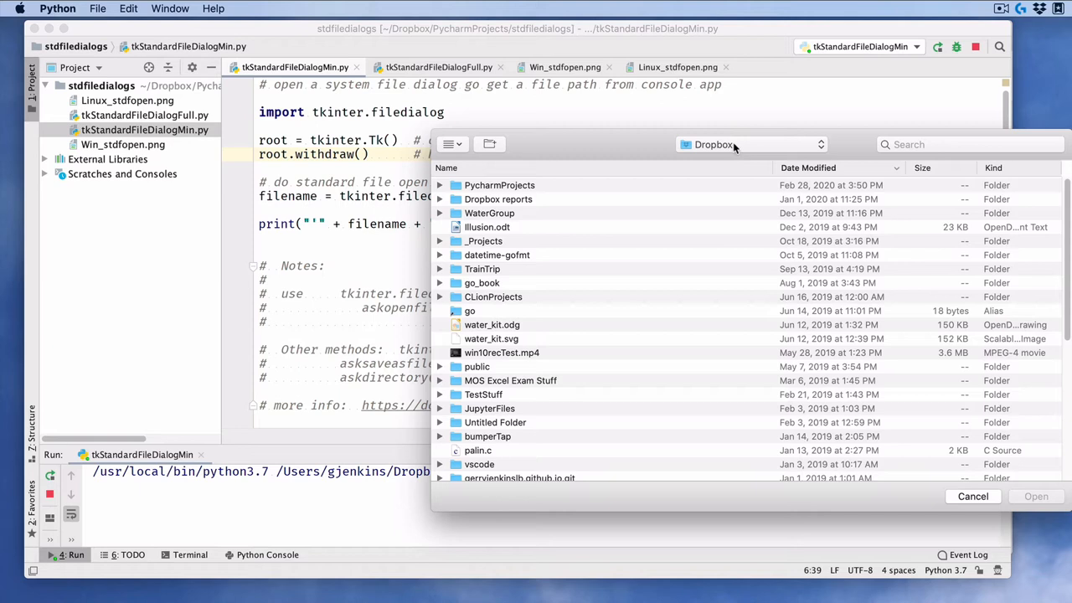
mouse_move(472, 268)
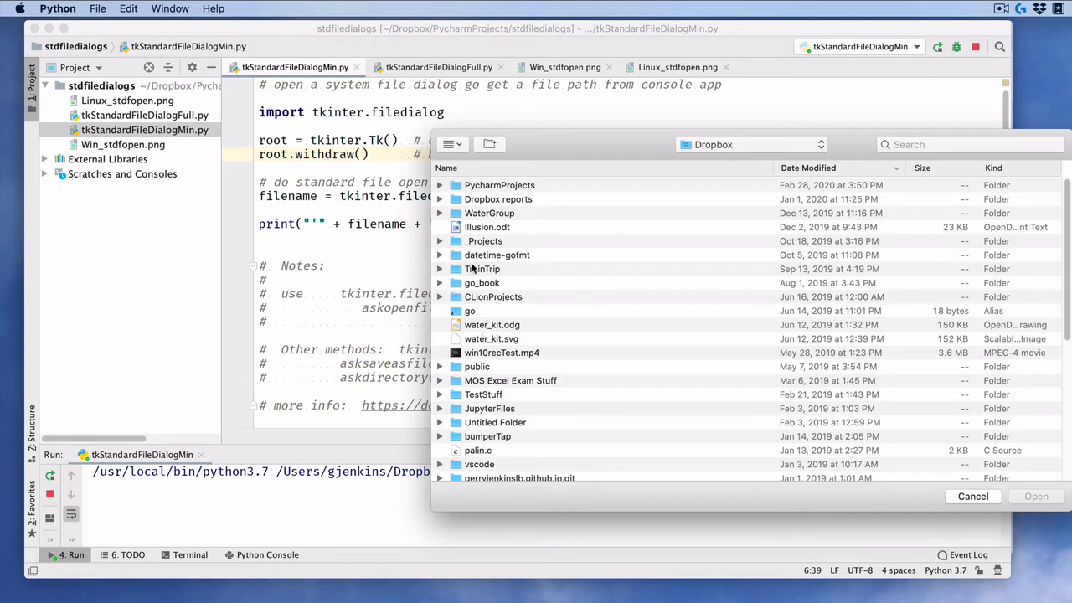
left_click(487, 228)
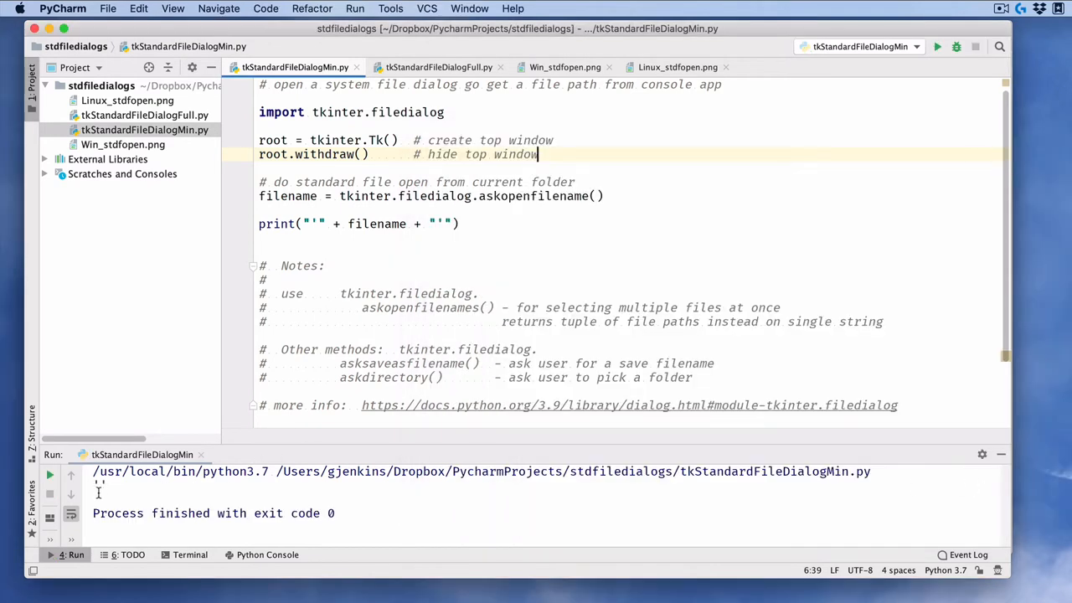
mouse_move(510, 200)
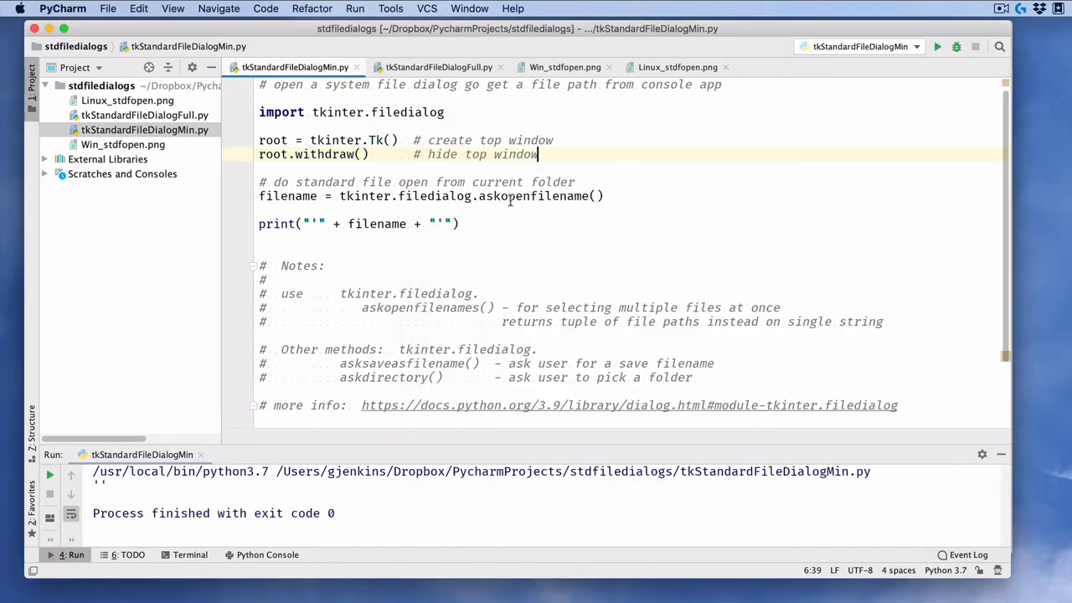
mouse_move(643, 251)
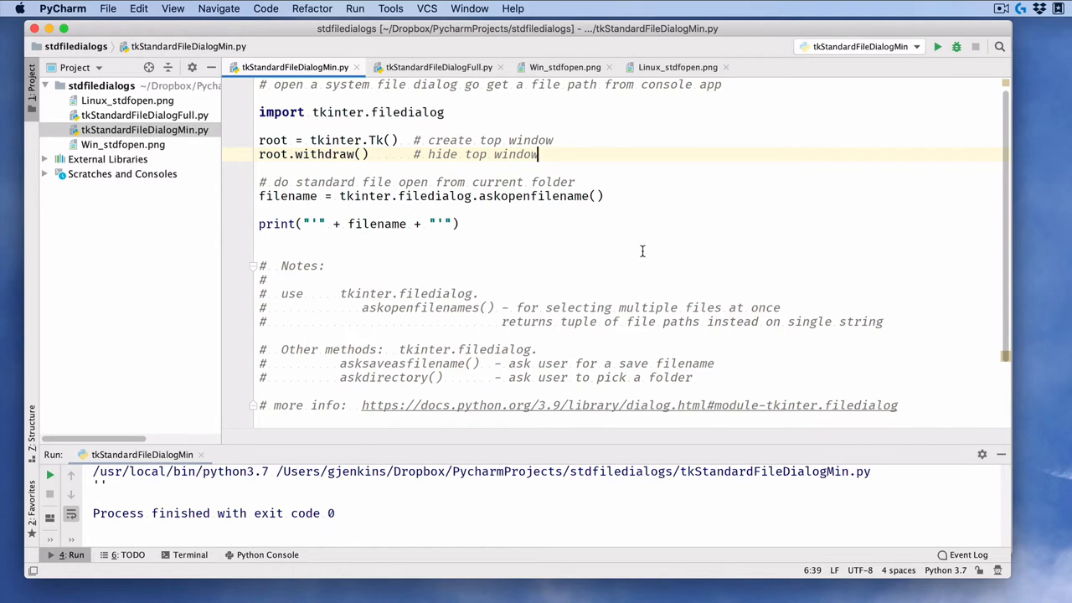
mouse_move(455, 199)
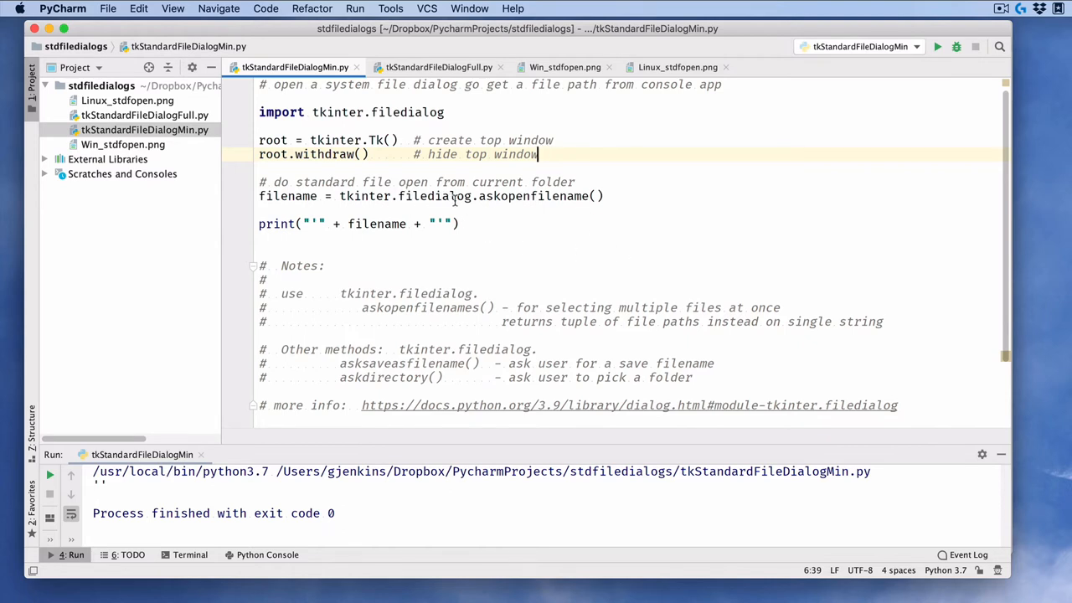
mouse_move(572, 196)
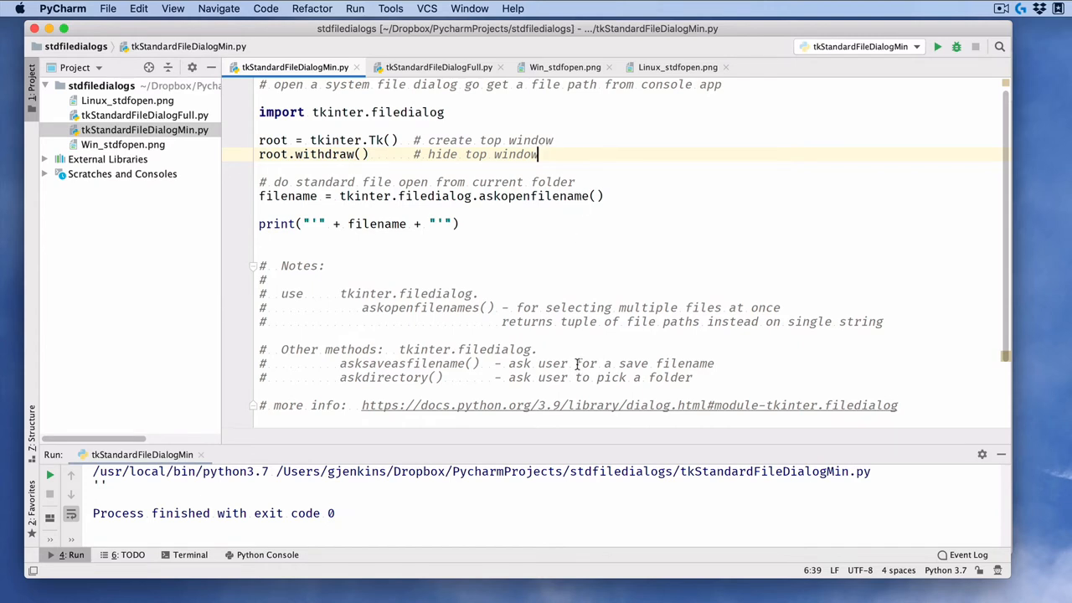
mouse_move(442, 311)
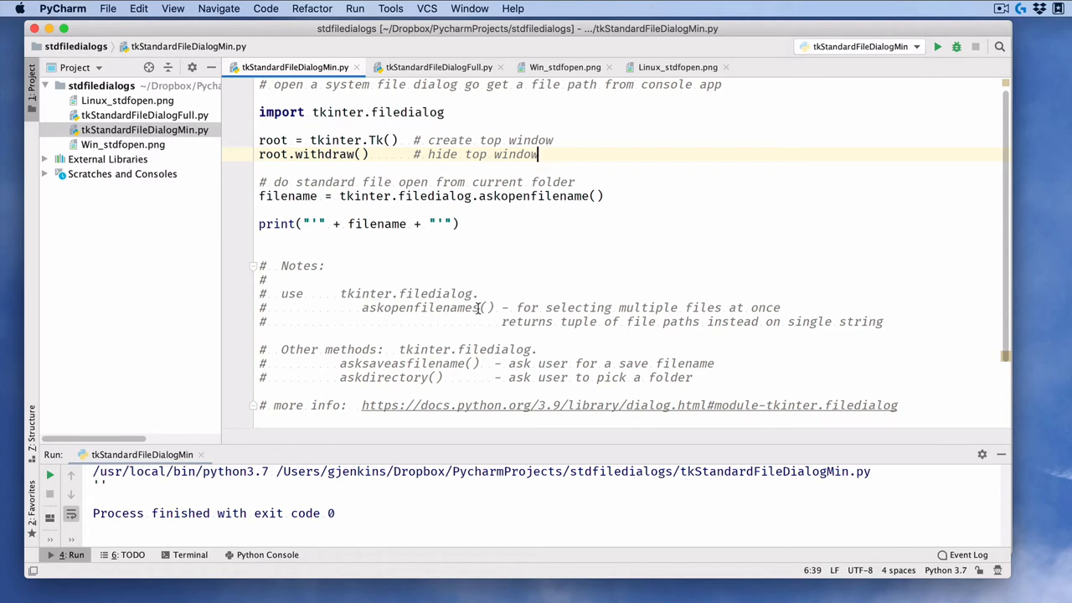
mouse_move(623, 189)
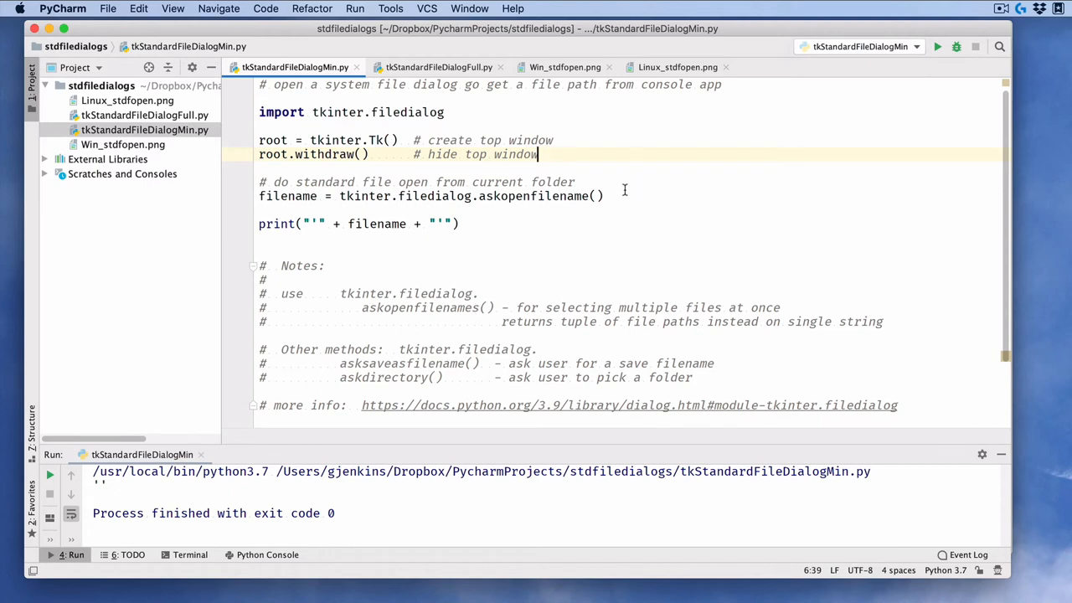
Change the call to askopenfilenames and run the script
left_click(592, 195)
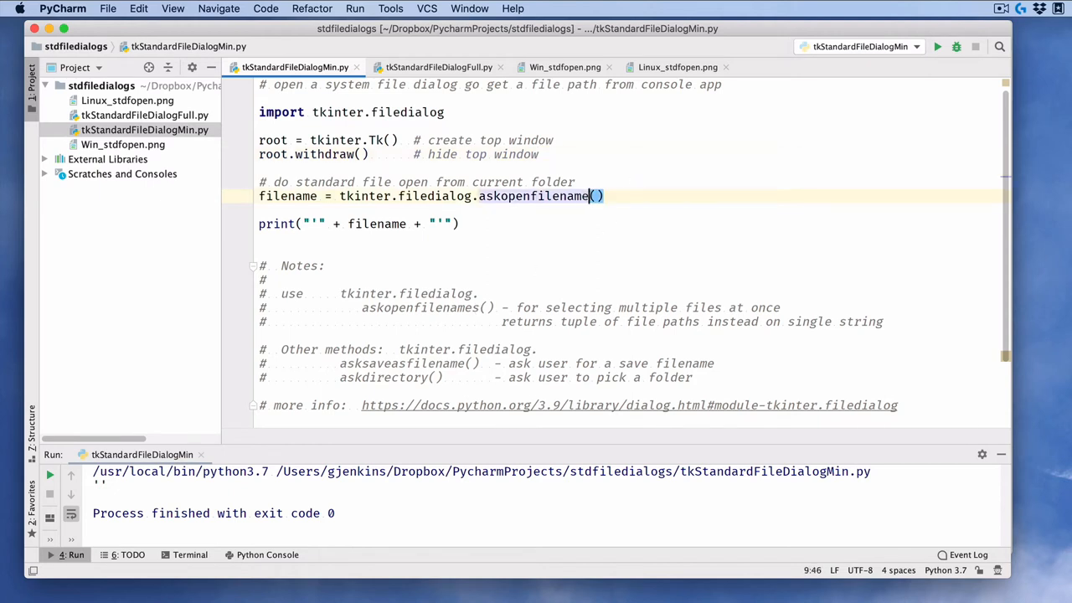
right_click(536, 196)
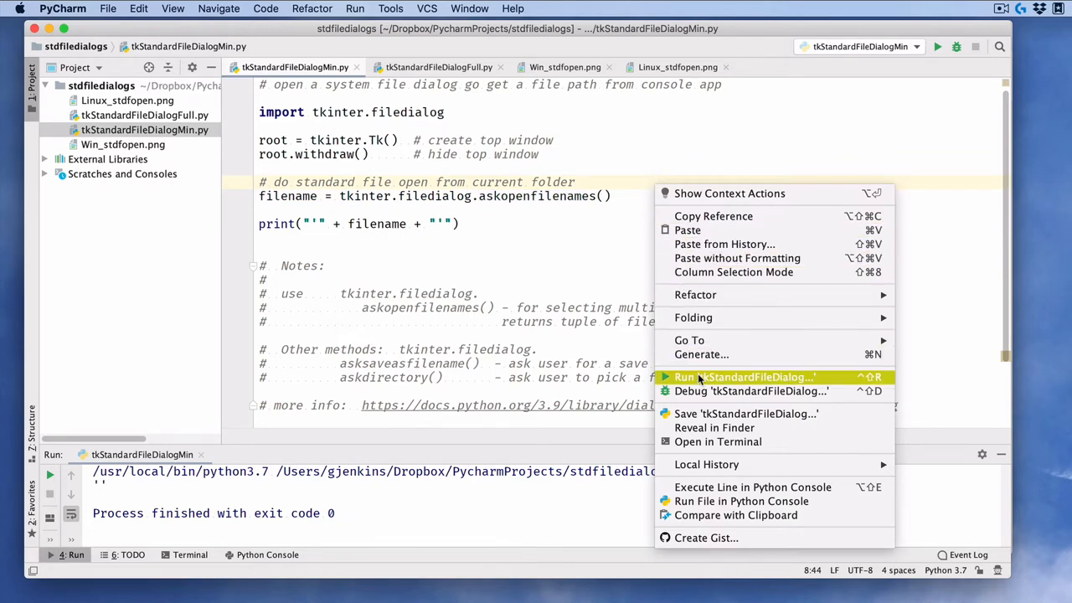
left_click(743, 377)
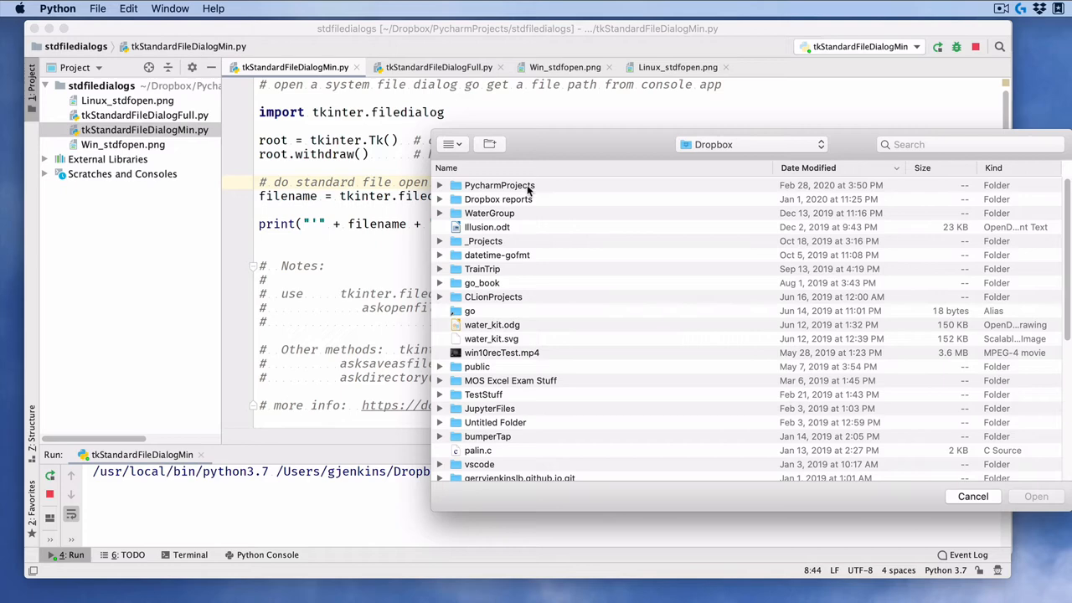
Open two files from stdfiledialogs, including tkStandardFileDialogMin.py, triggering the str-plus-tuple TypeError
double_click(499, 184)
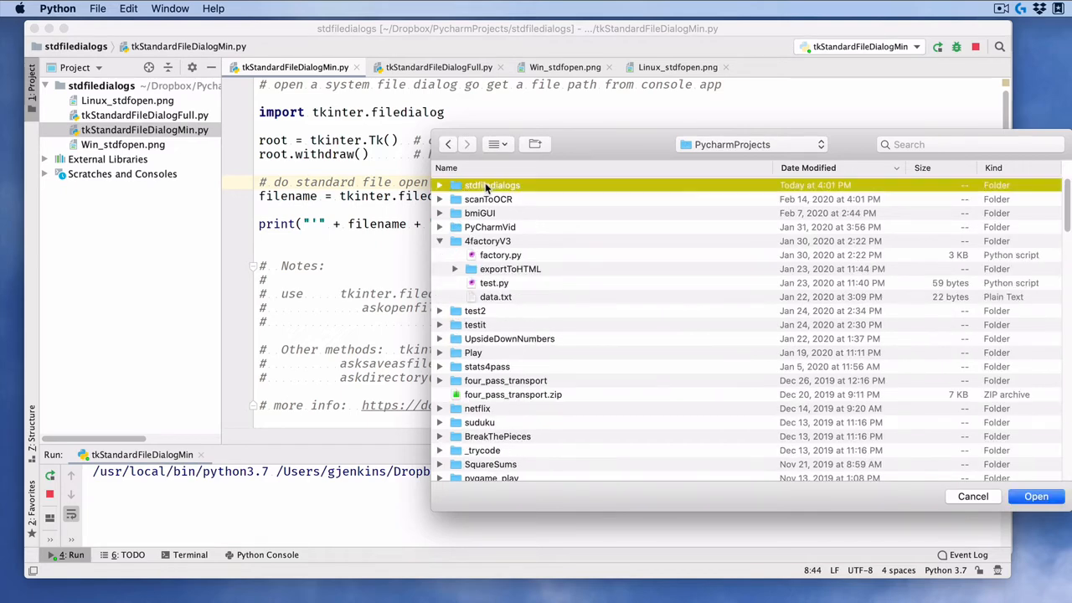
double_click(493, 184)
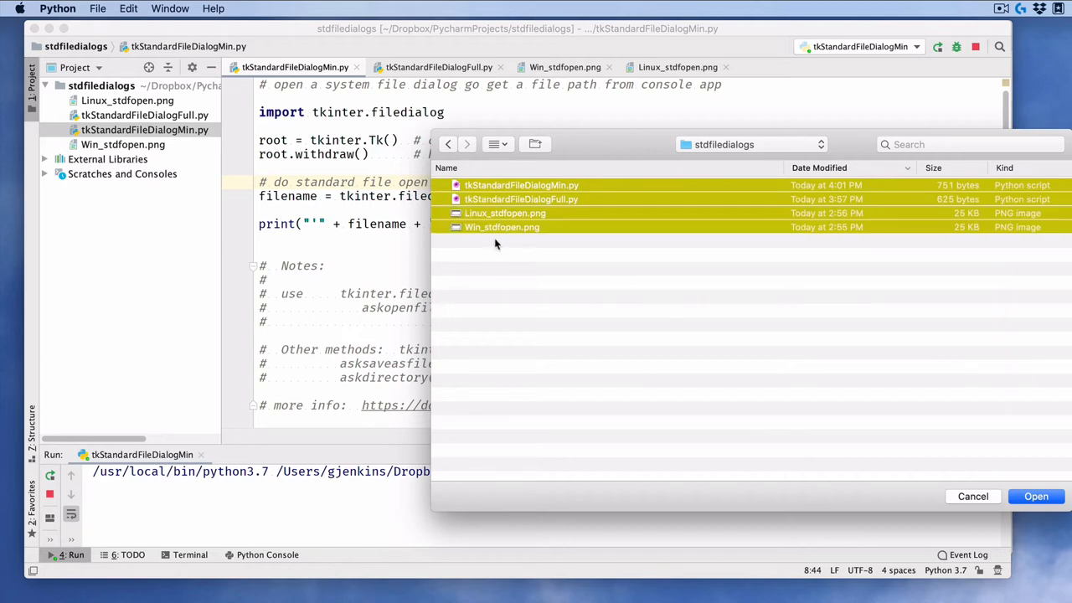
mouse_move(506, 241)
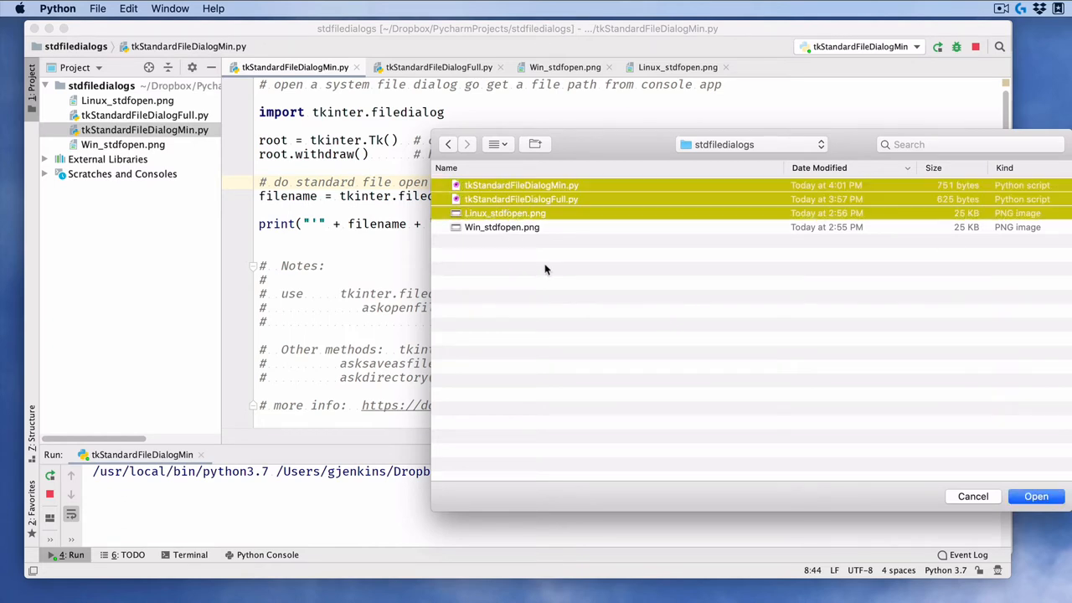
left_click(542, 274)
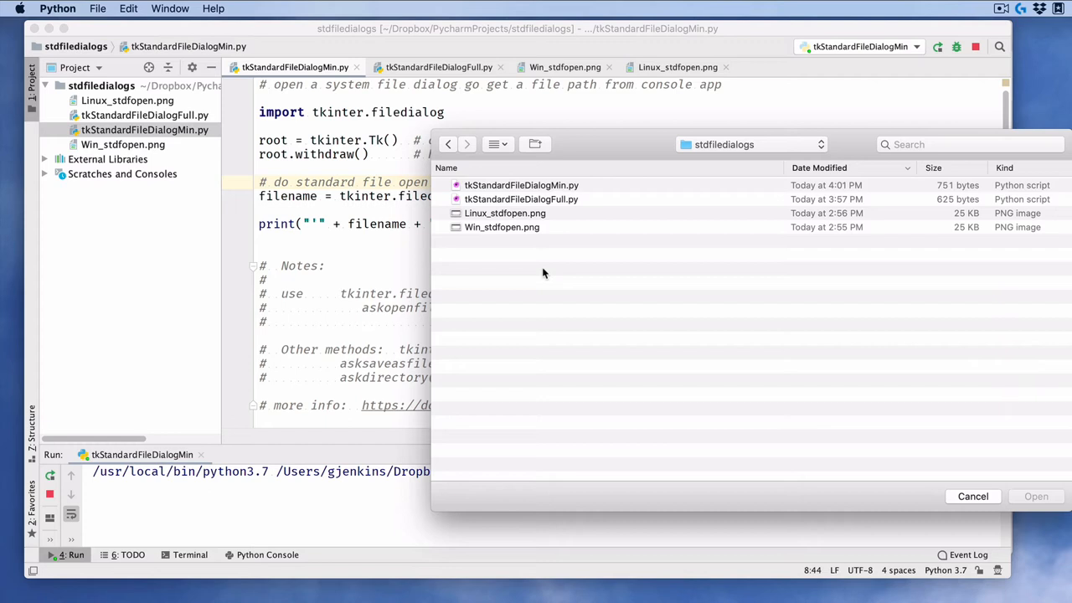
mouse_move(524, 214)
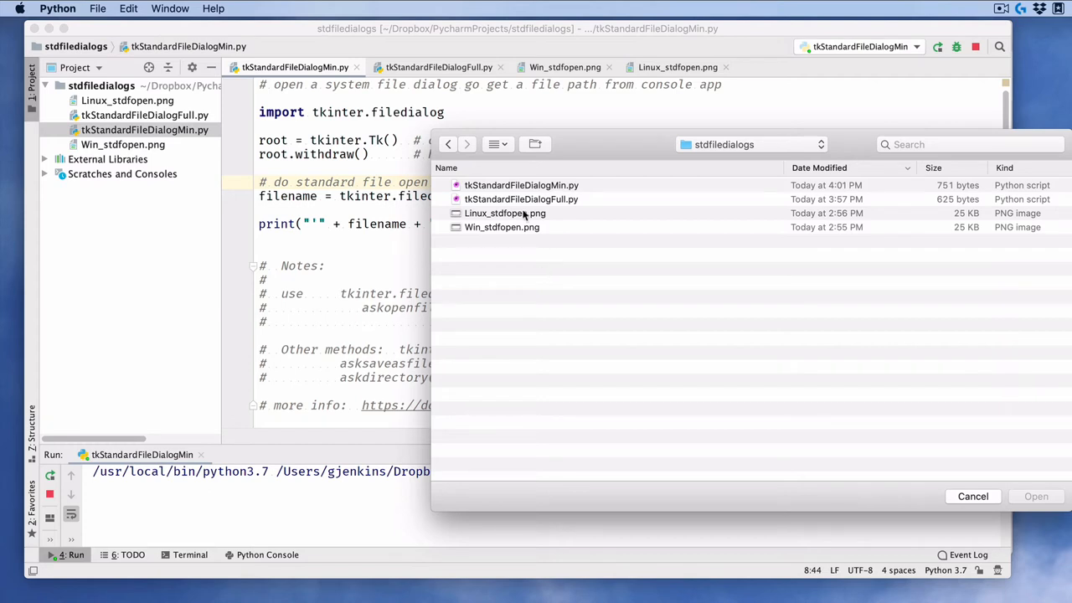
mouse_move(527, 184)
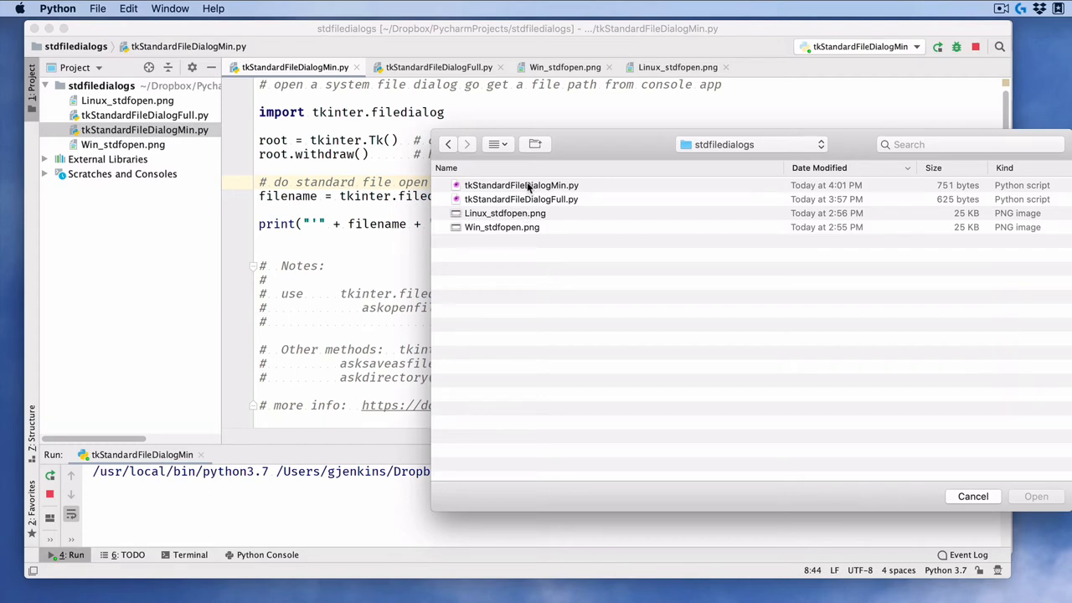
left_click(506, 212)
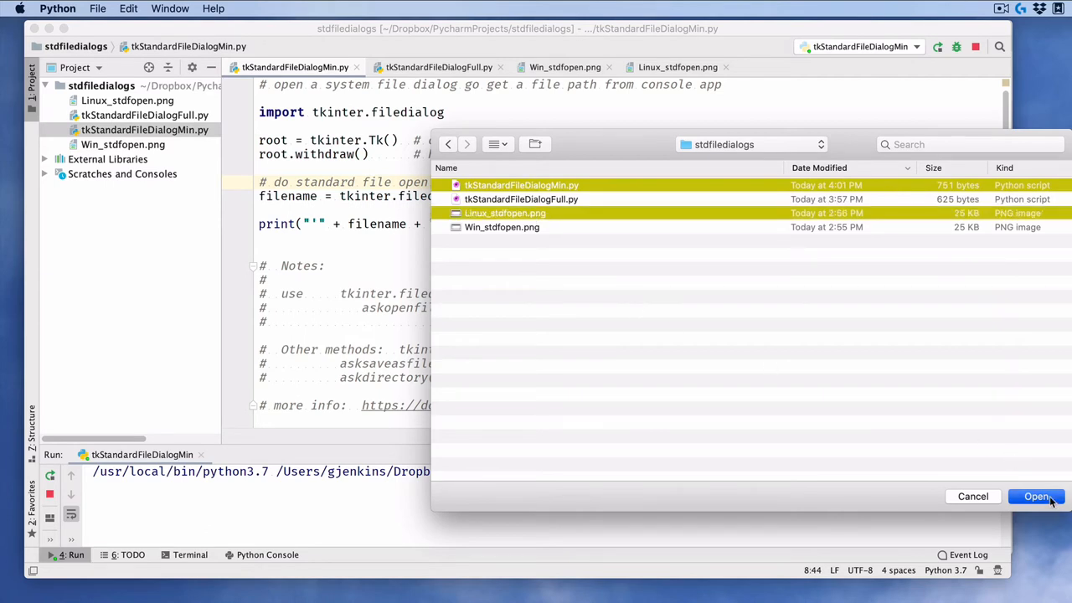
left_click(1037, 496)
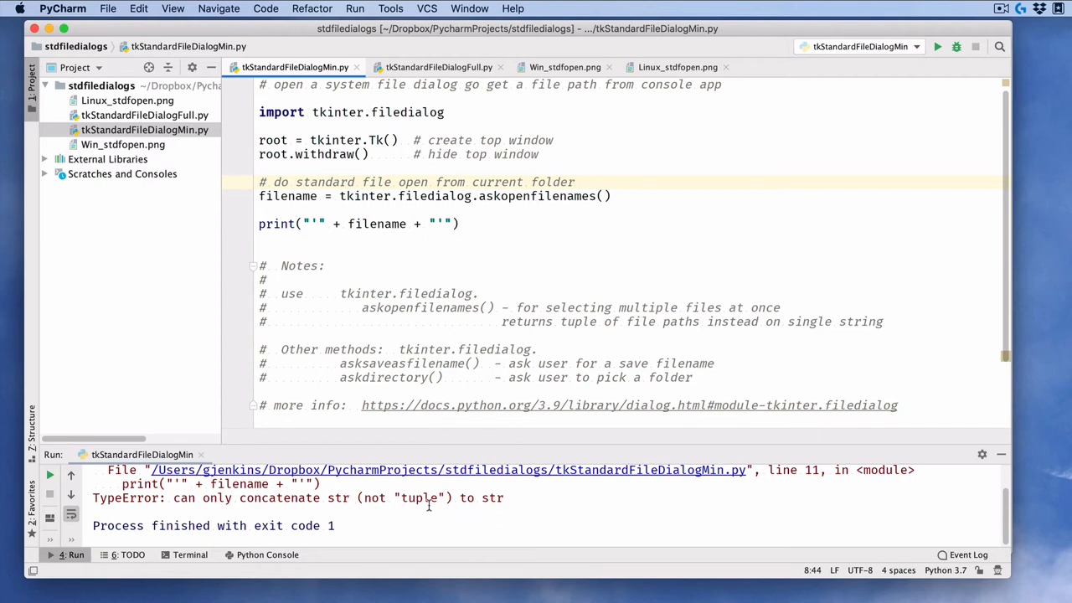
mouse_move(332, 223)
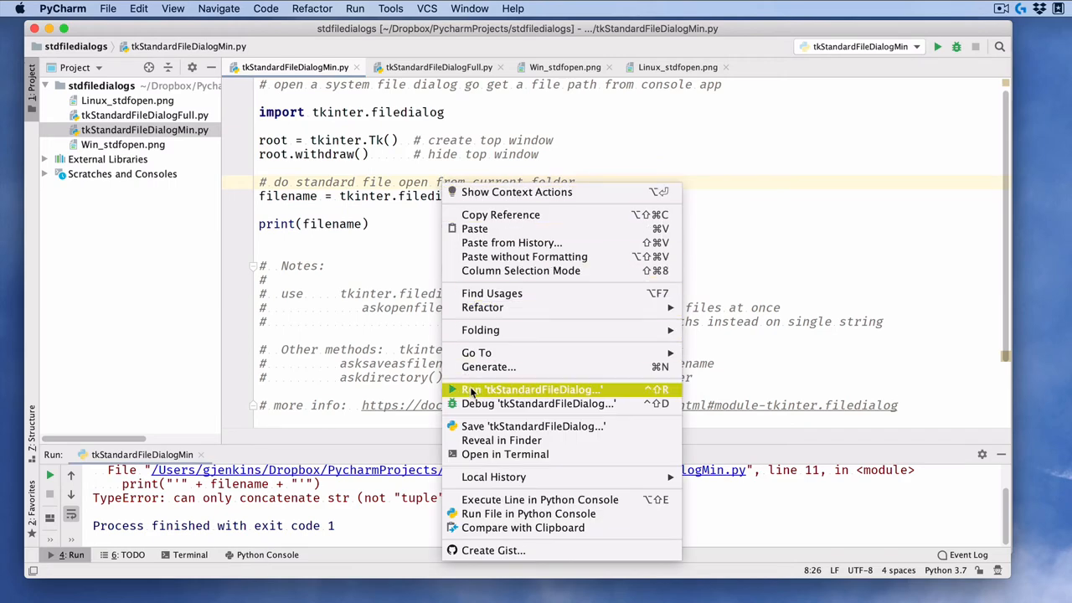
Run the script printing filename directly and open files from stdfiledialogs as a tuple
left_click(531, 389)
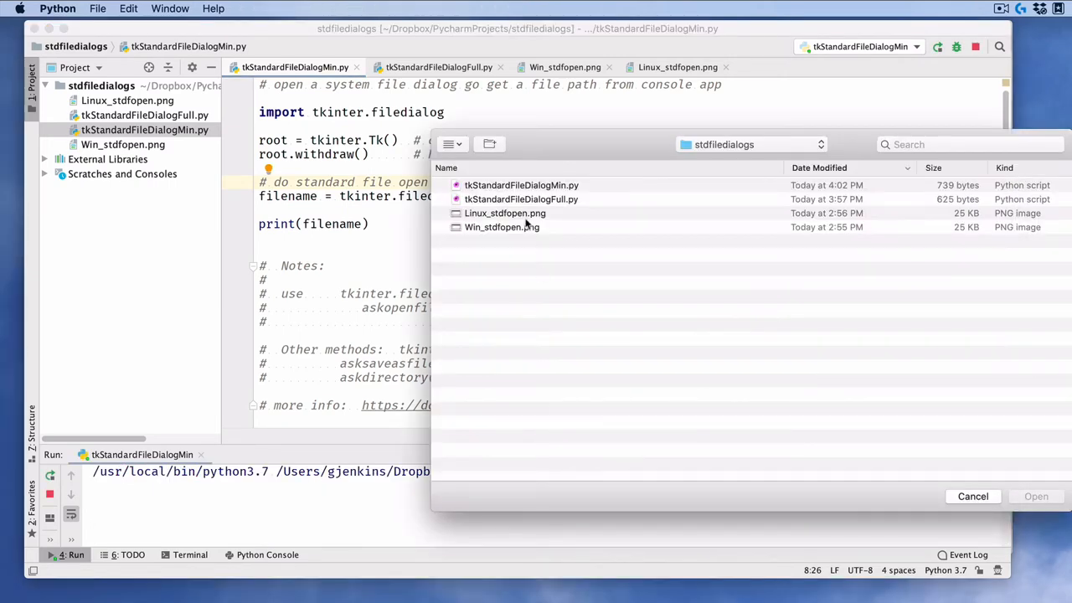
left_click(521, 185)
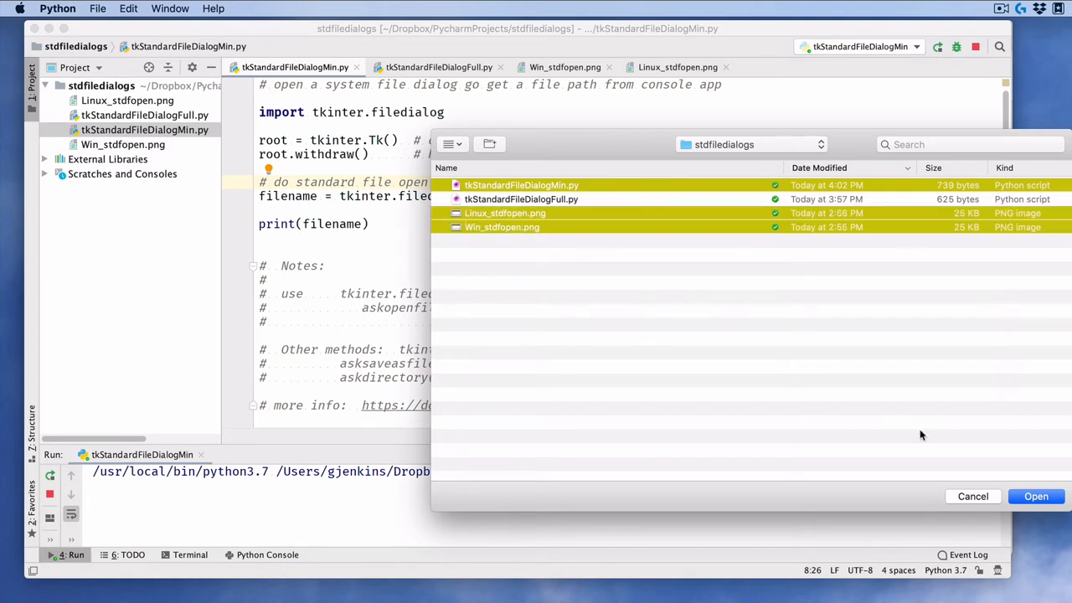
left_click(1034, 496)
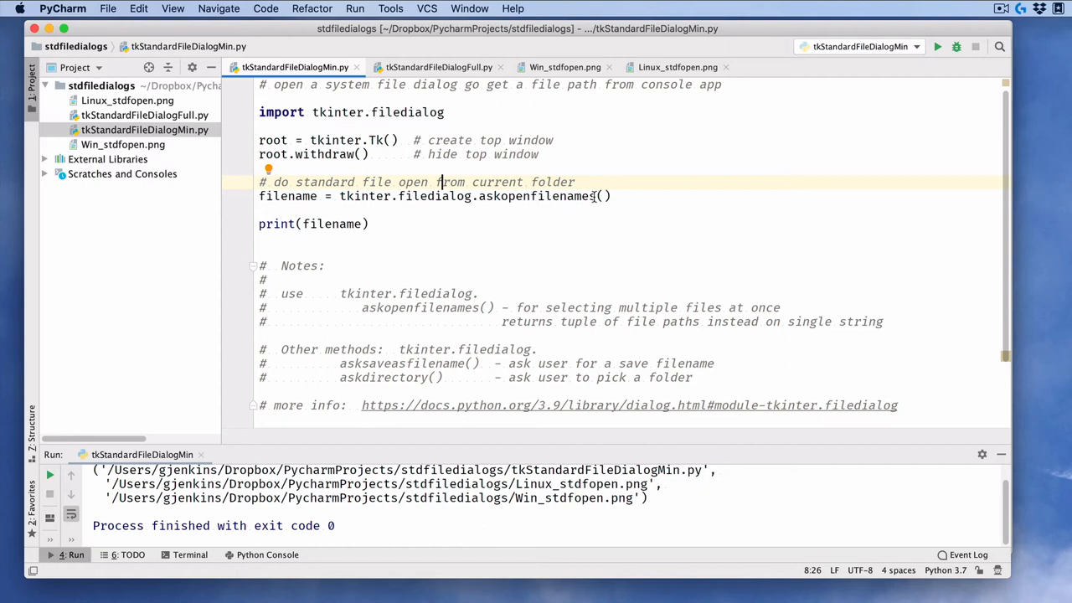
double_click(532, 196)
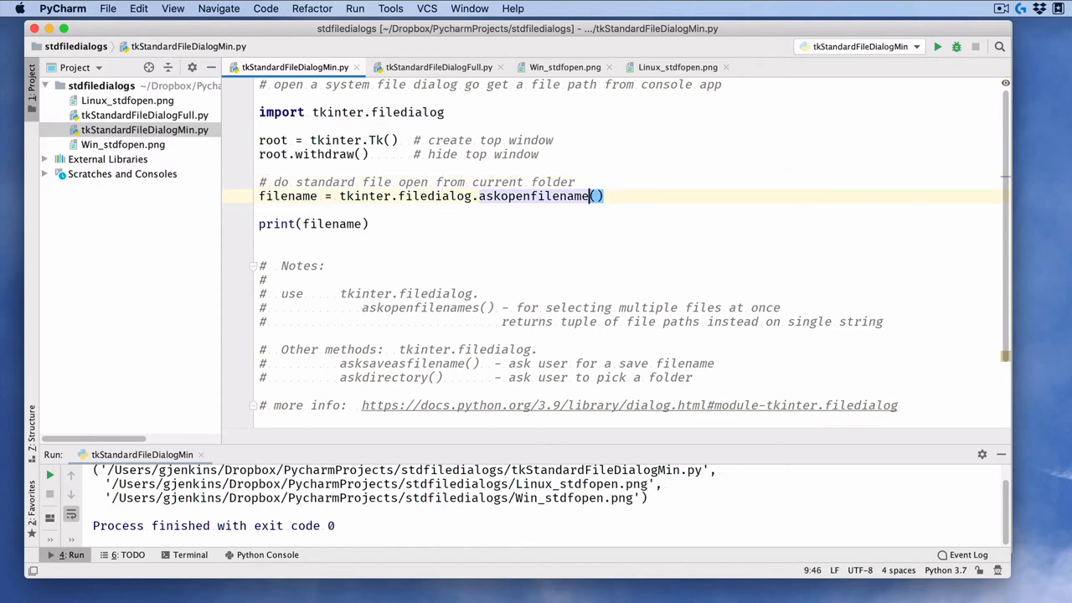
mouse_move(432, 408)
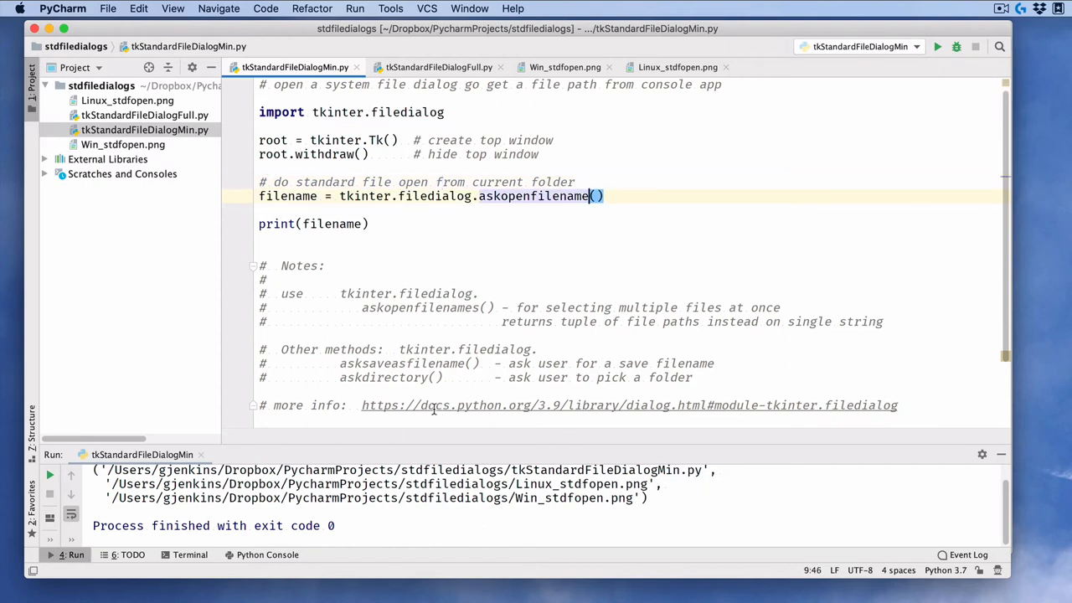
mouse_move(566, 410)
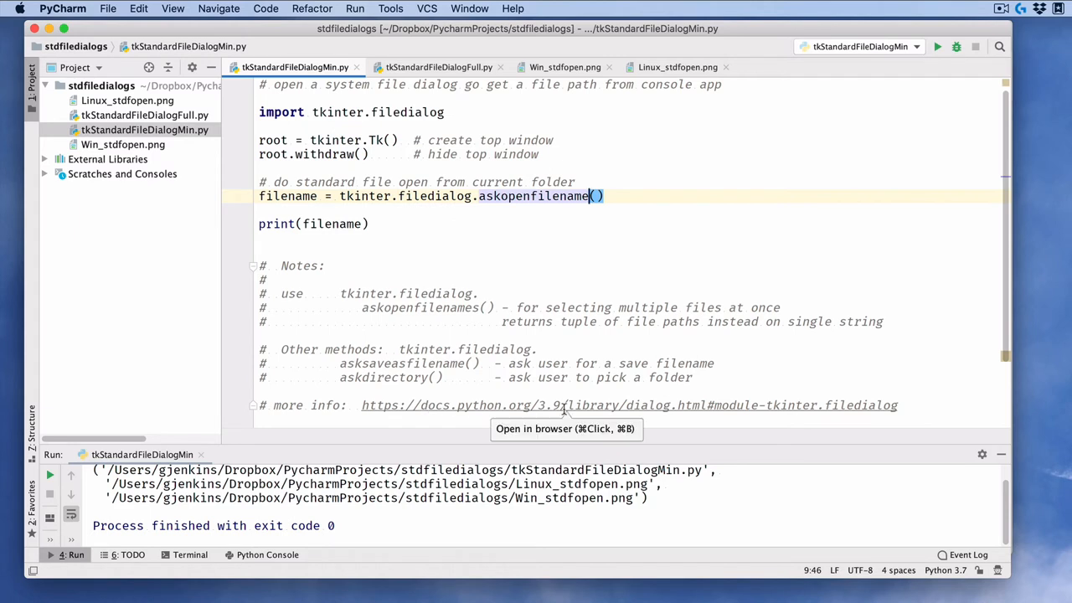
mouse_move(779, 408)
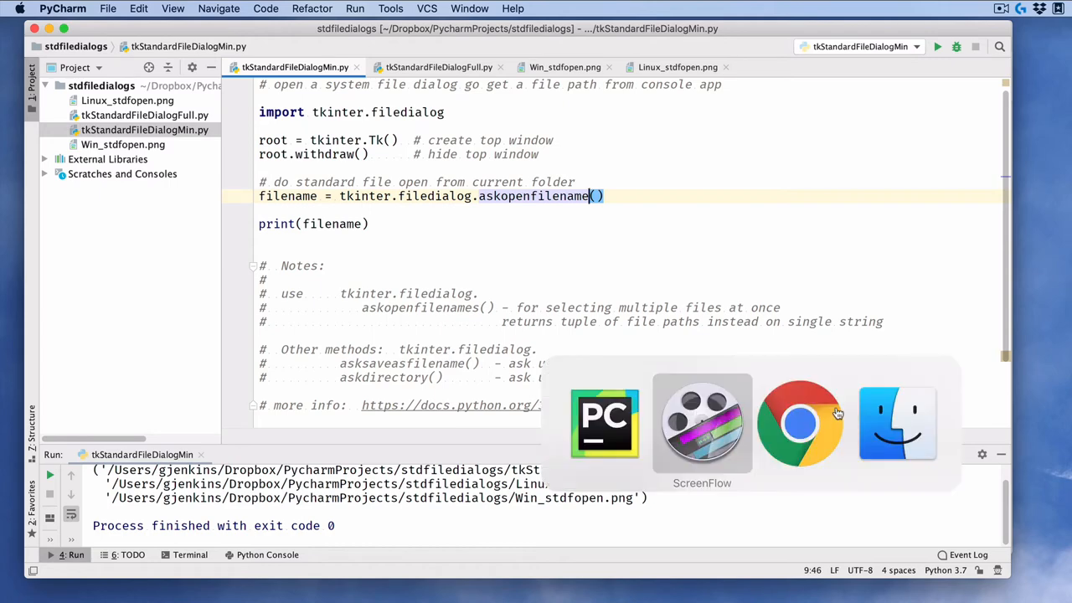
left_click(801, 422)
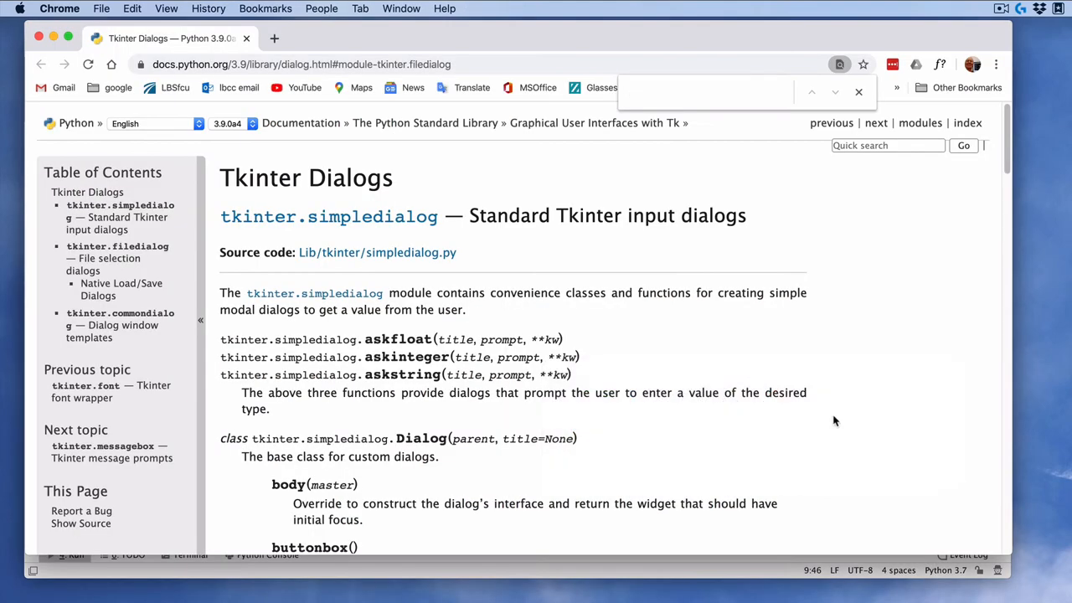
scroll("down", 3)
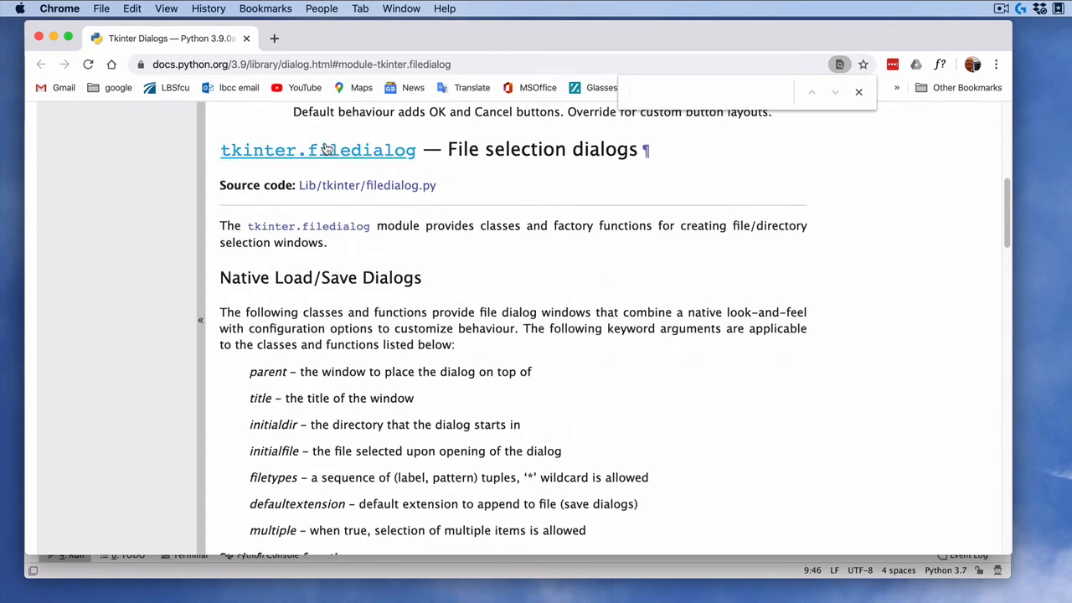
mouse_move(584, 175)
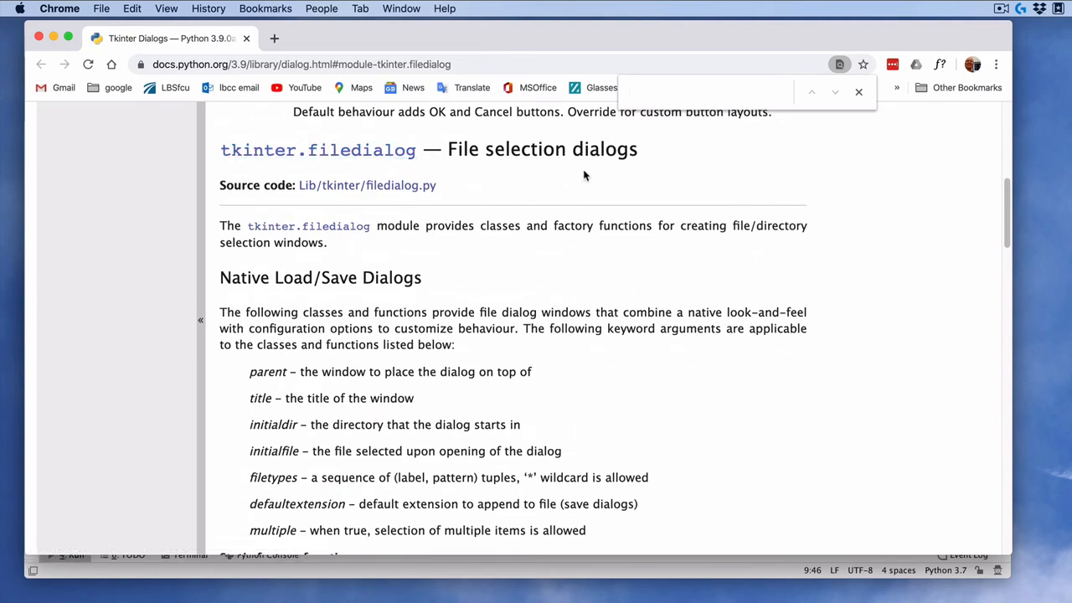
mouse_move(865, 396)
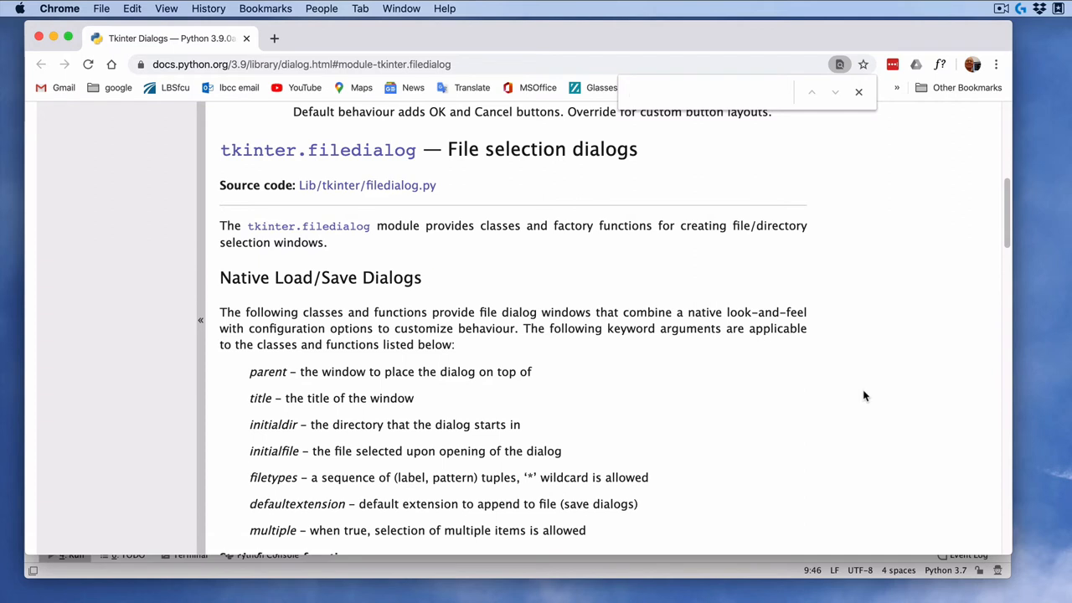
scroll("down", 3)
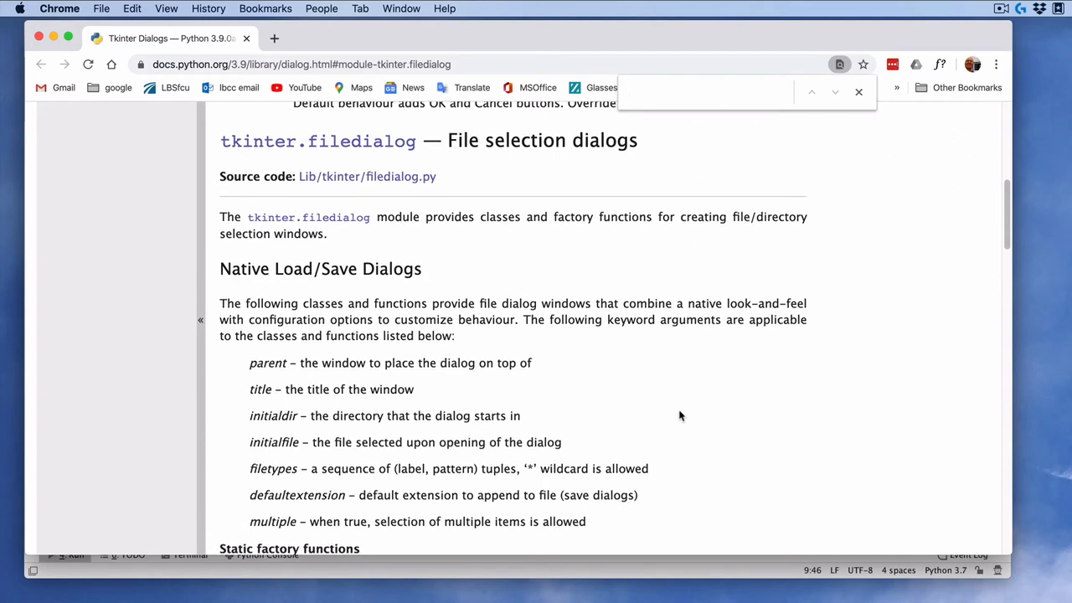
mouse_move(258, 365)
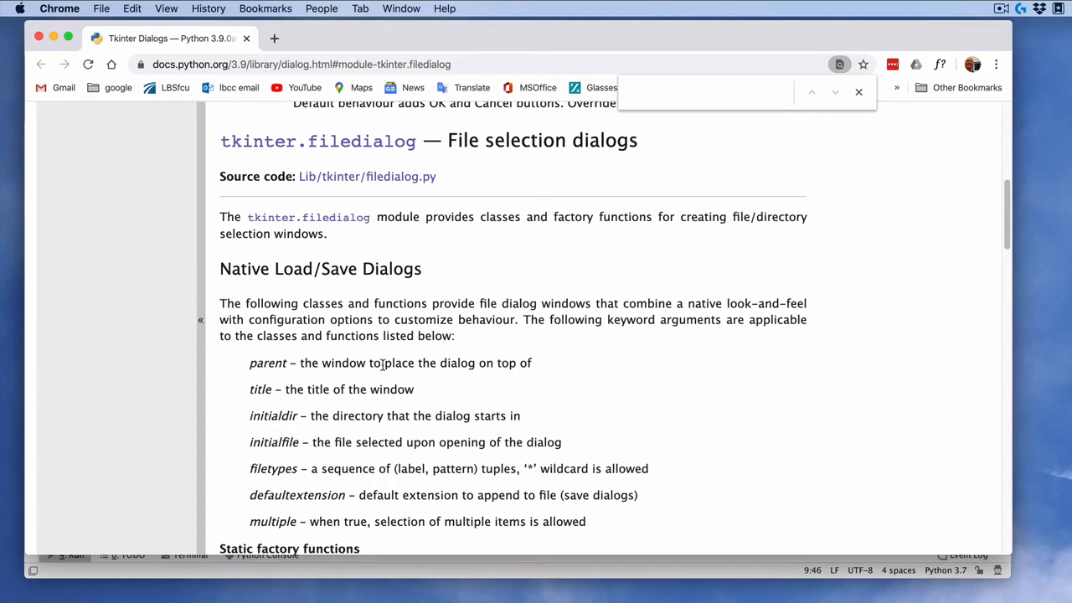
mouse_move(348, 411)
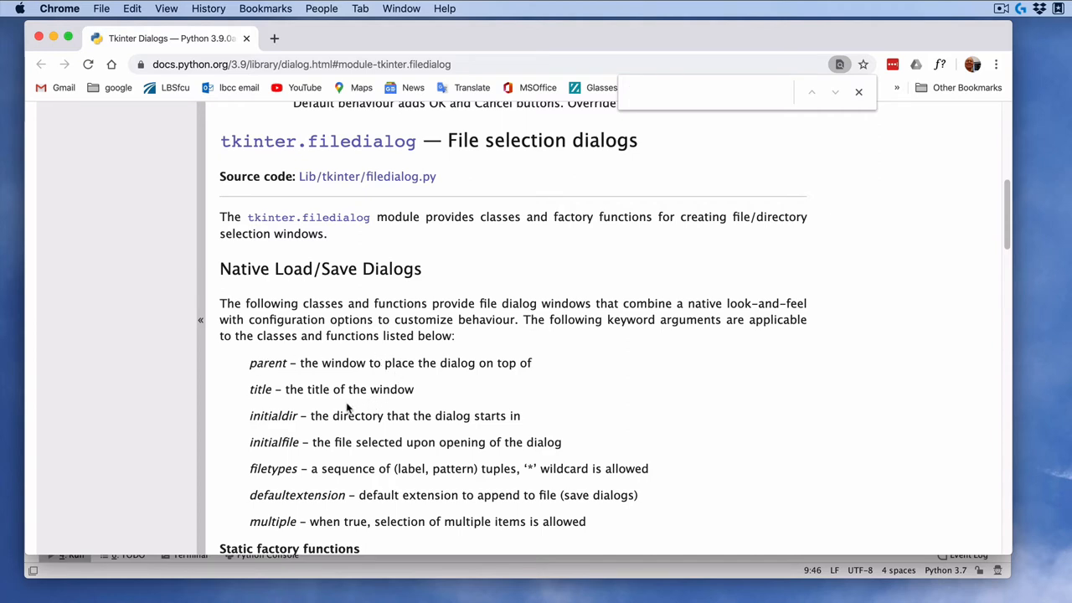
mouse_move(335, 434)
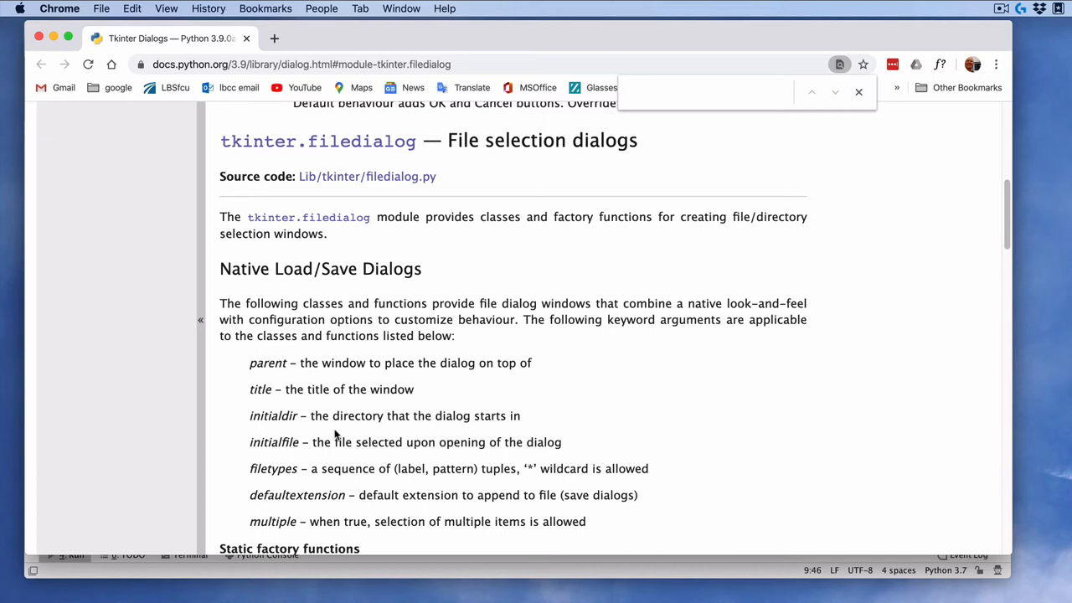
mouse_move(522, 425)
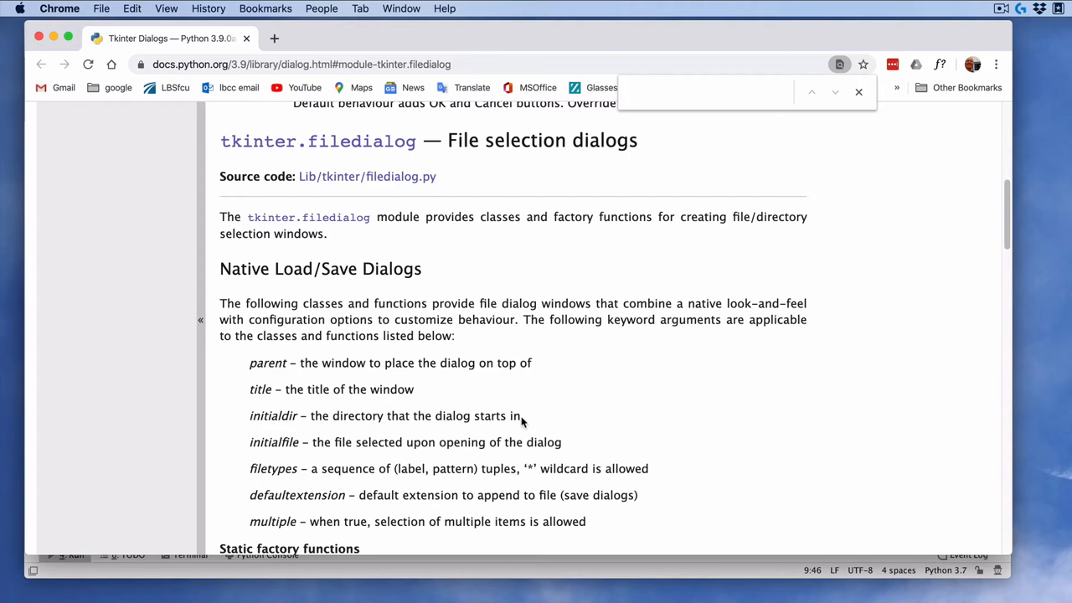
mouse_move(278, 489)
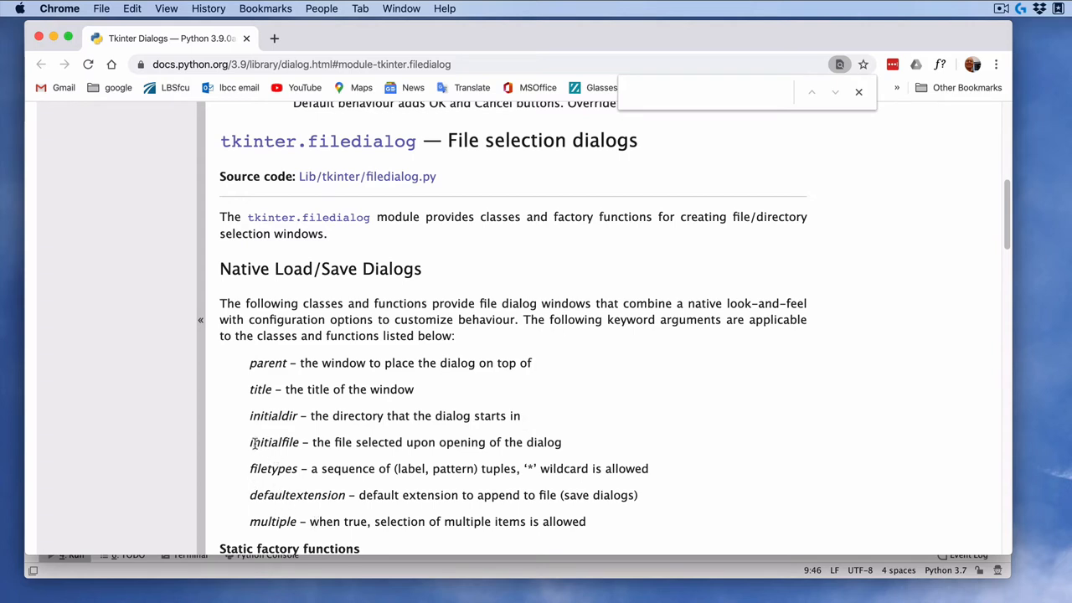
mouse_move(322, 442)
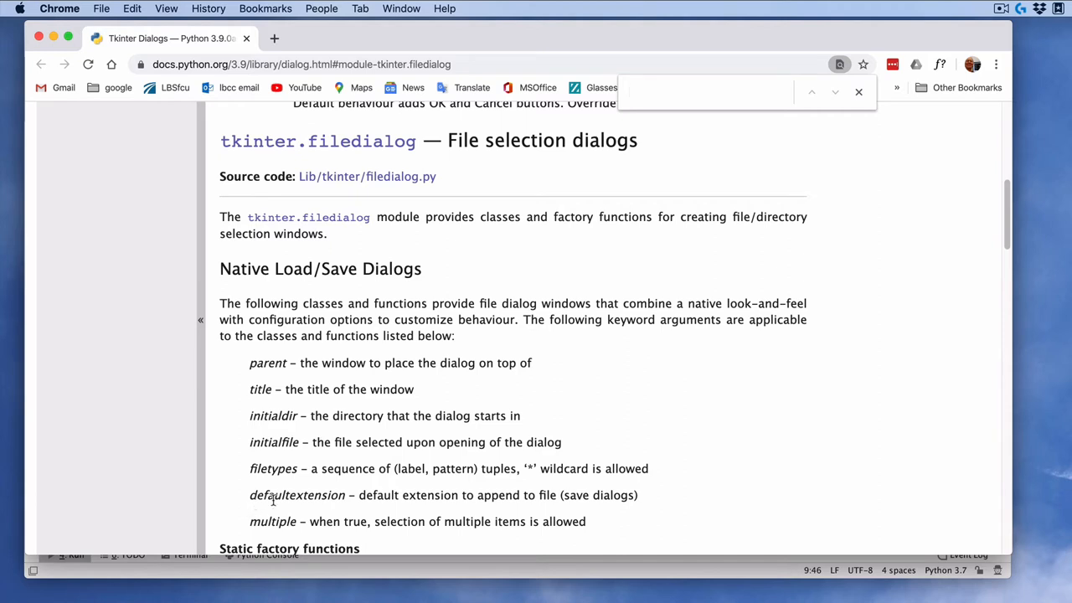
mouse_move(416, 495)
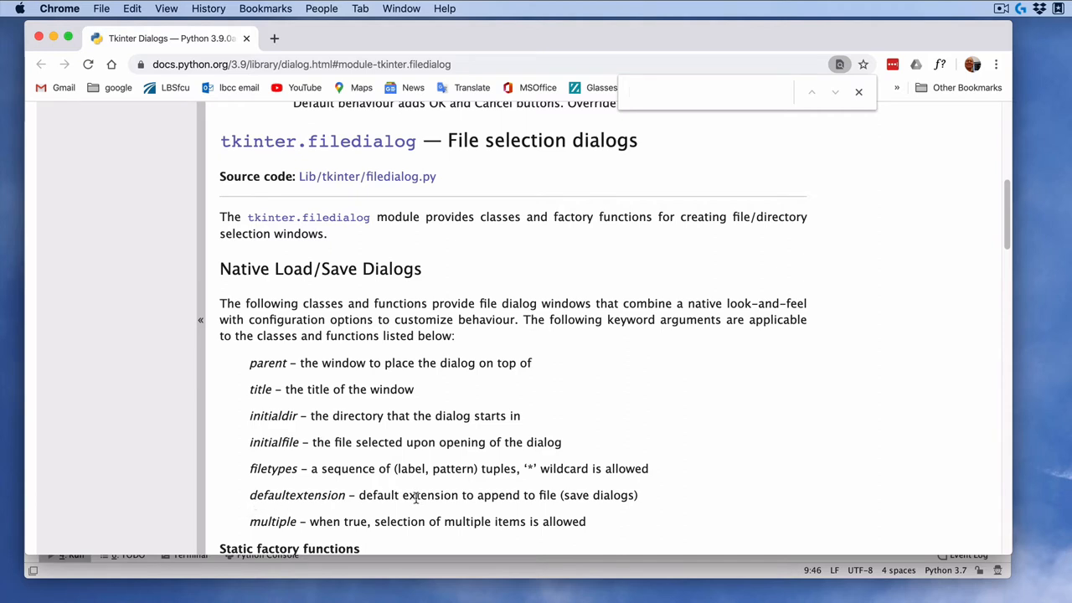
mouse_move(444, 496)
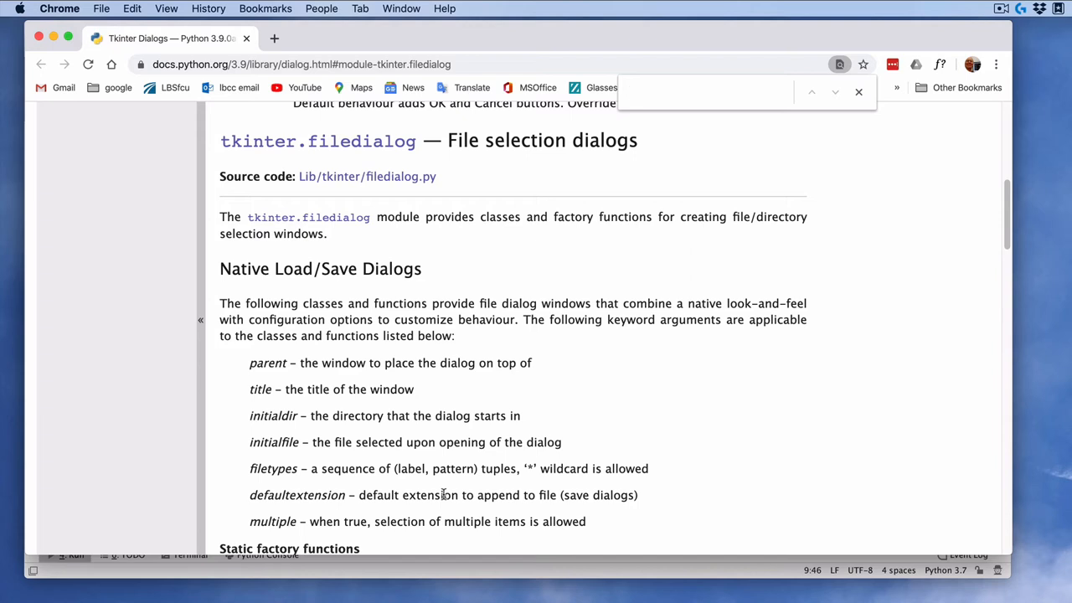
mouse_move(251, 519)
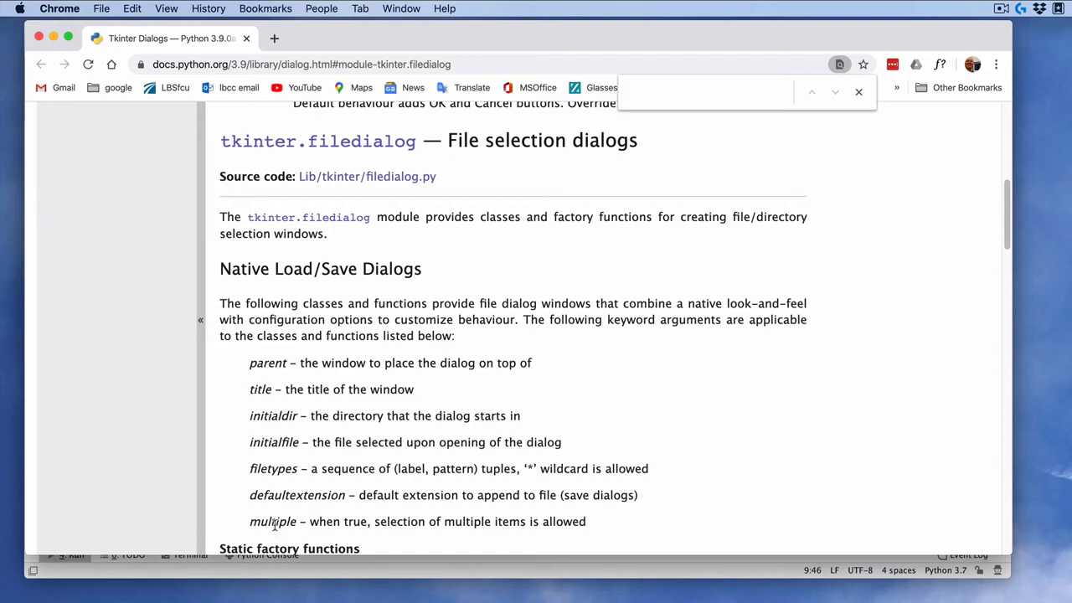
mouse_move(325, 528)
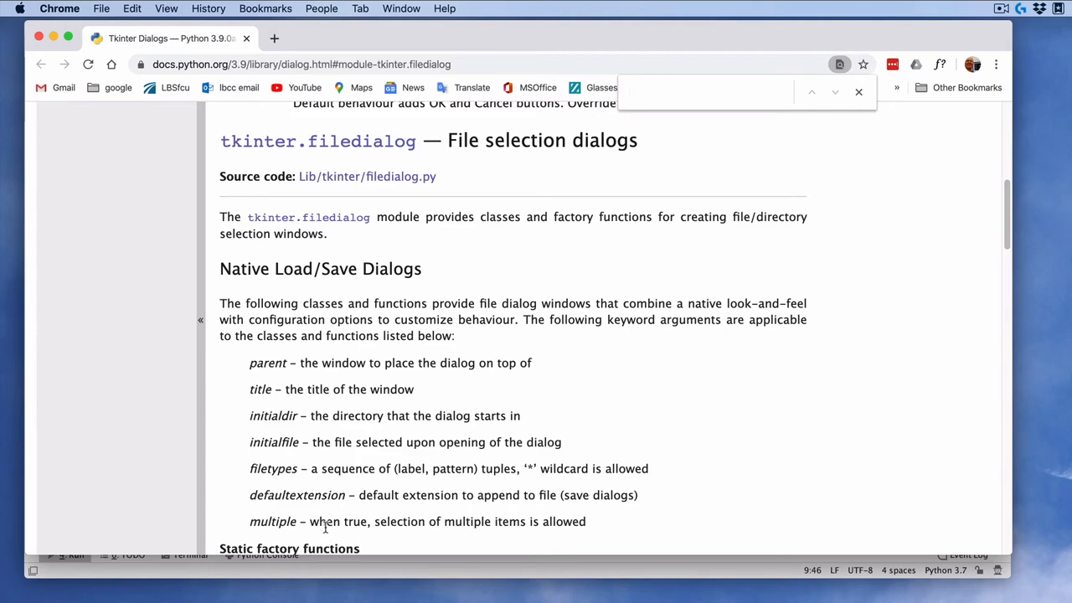
mouse_move(645, 416)
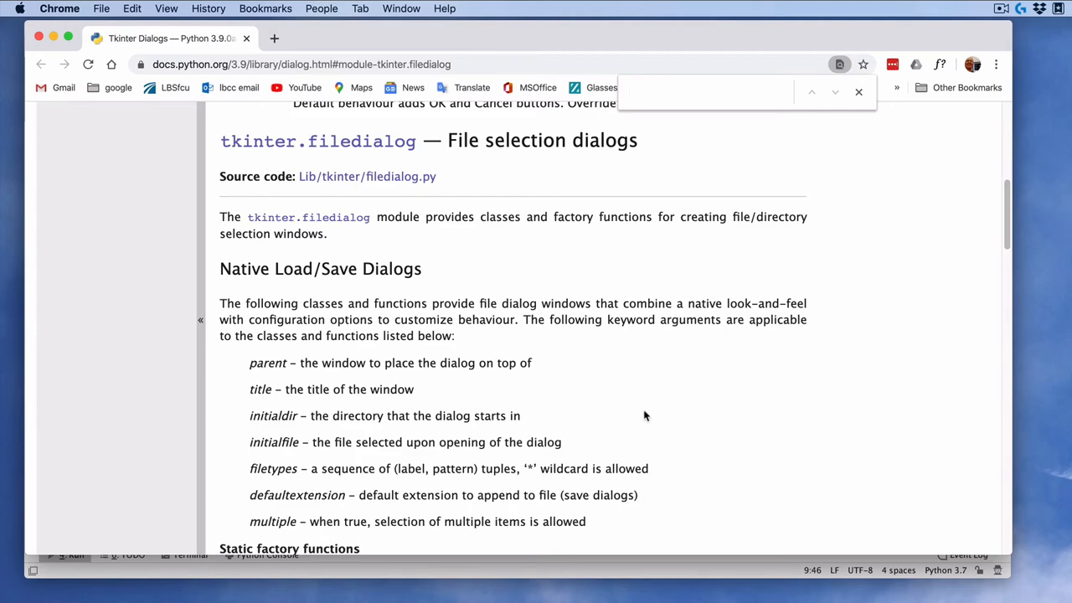
Scroll the filedialog docs to the Static factory functions showing askopenfile and askopenfilename
scroll("down", 3)
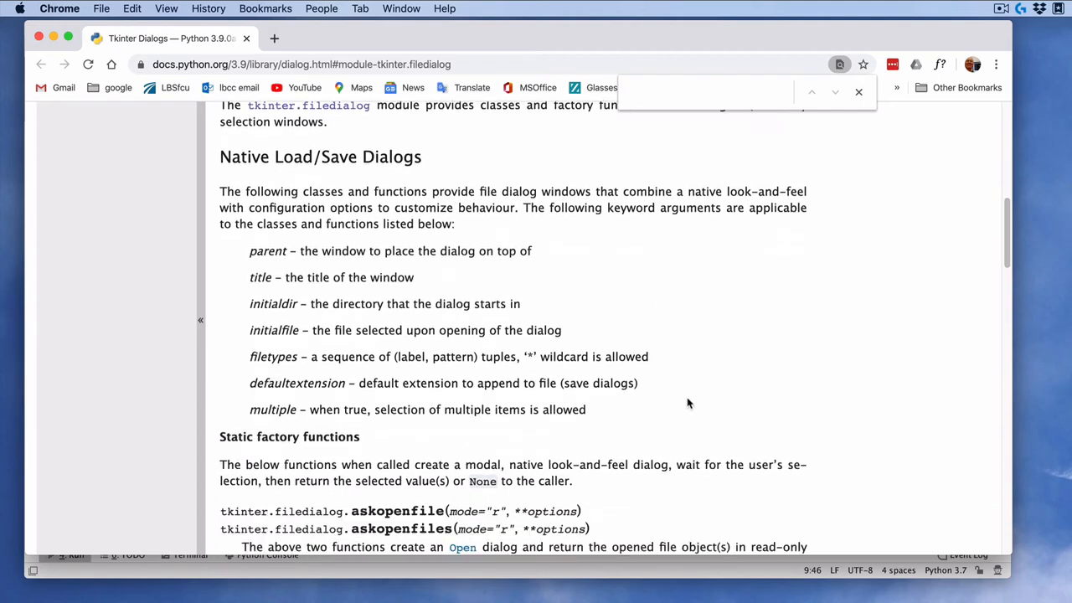
scroll("down", 3)
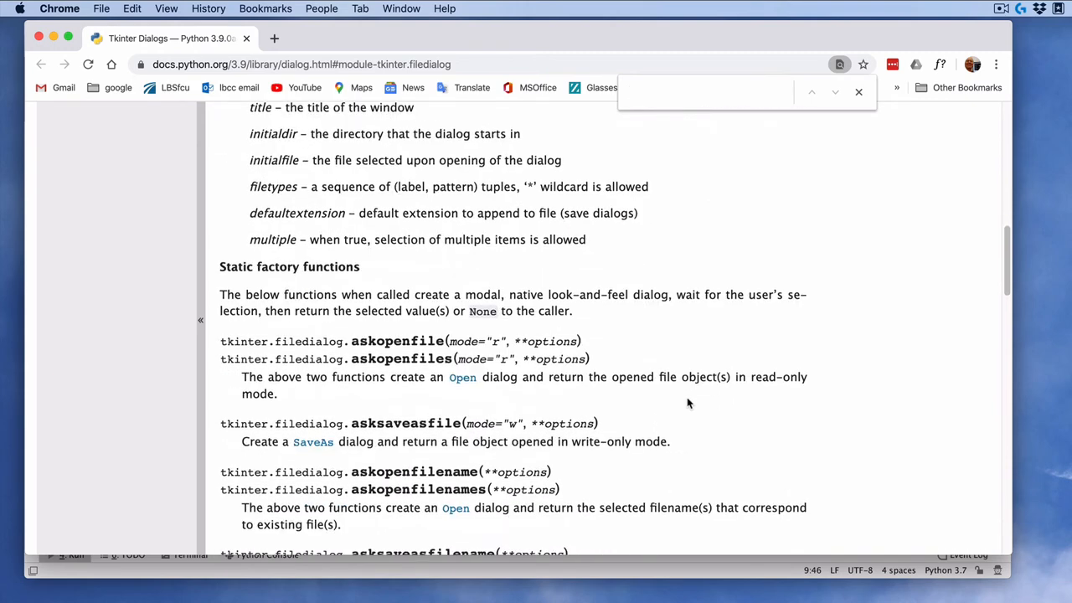
scroll("down", 3)
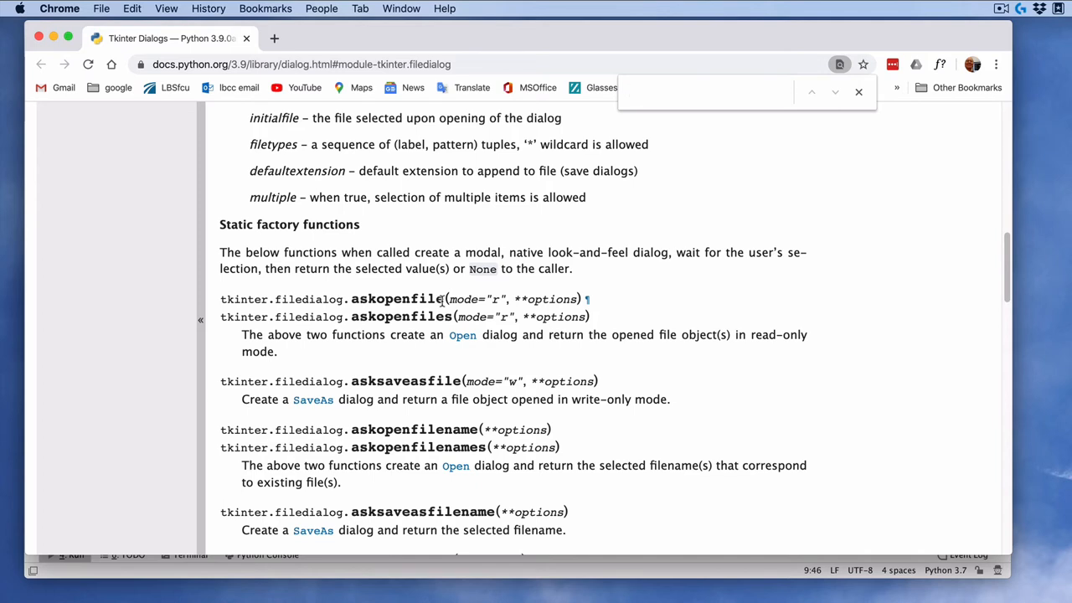
mouse_move(495, 302)
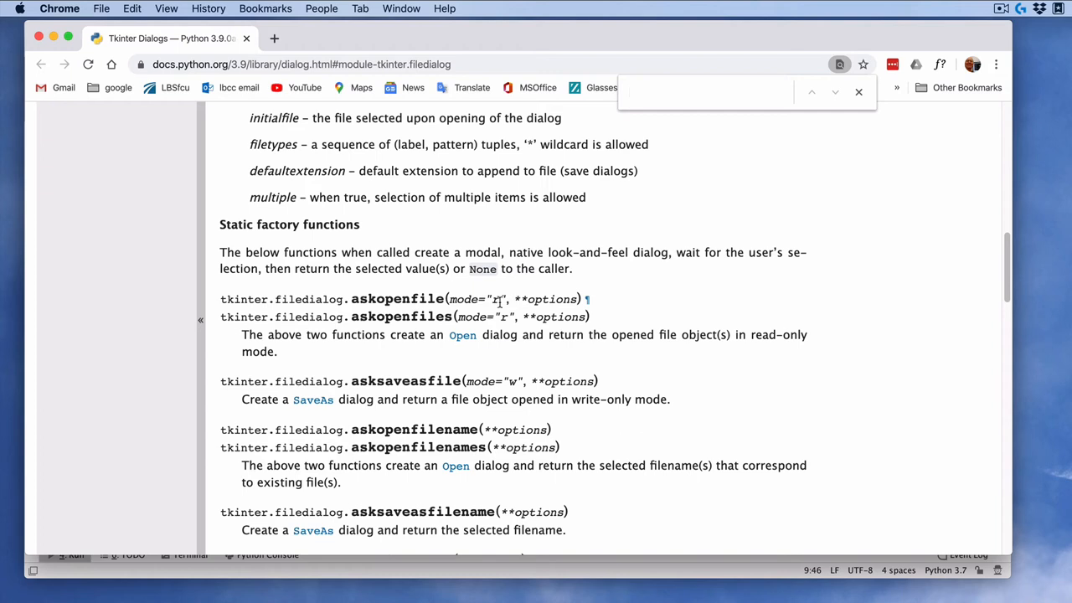
mouse_move(569, 288)
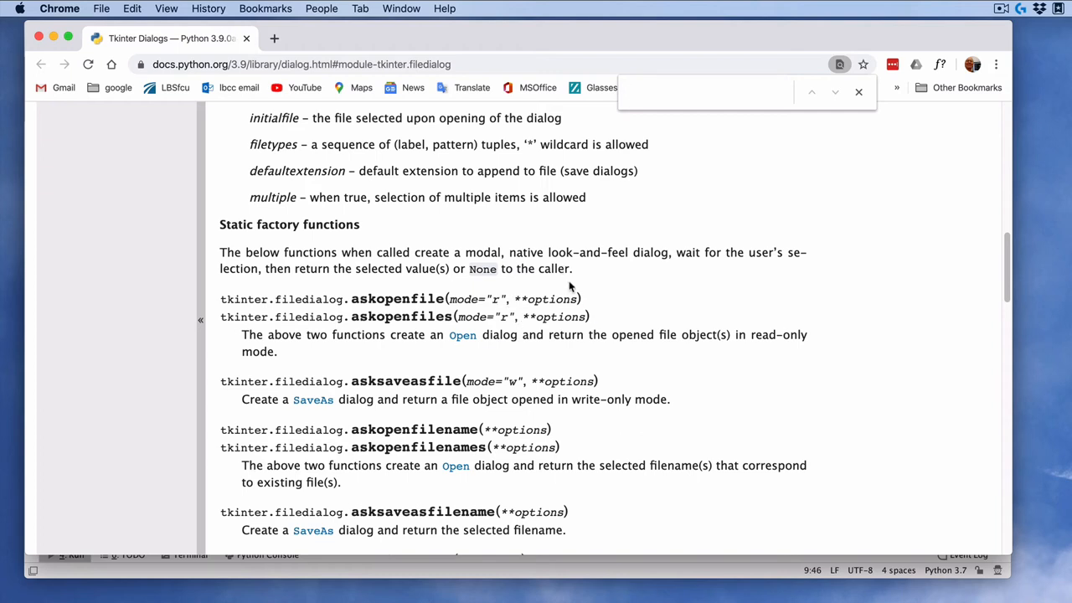
scroll("down", 3)
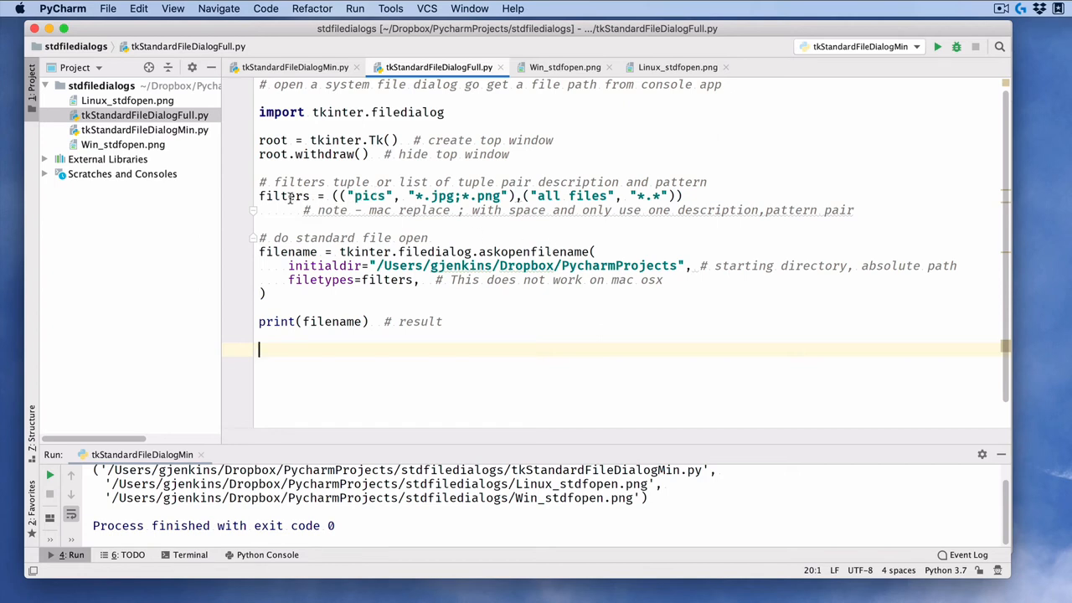
mouse_move(362, 217)
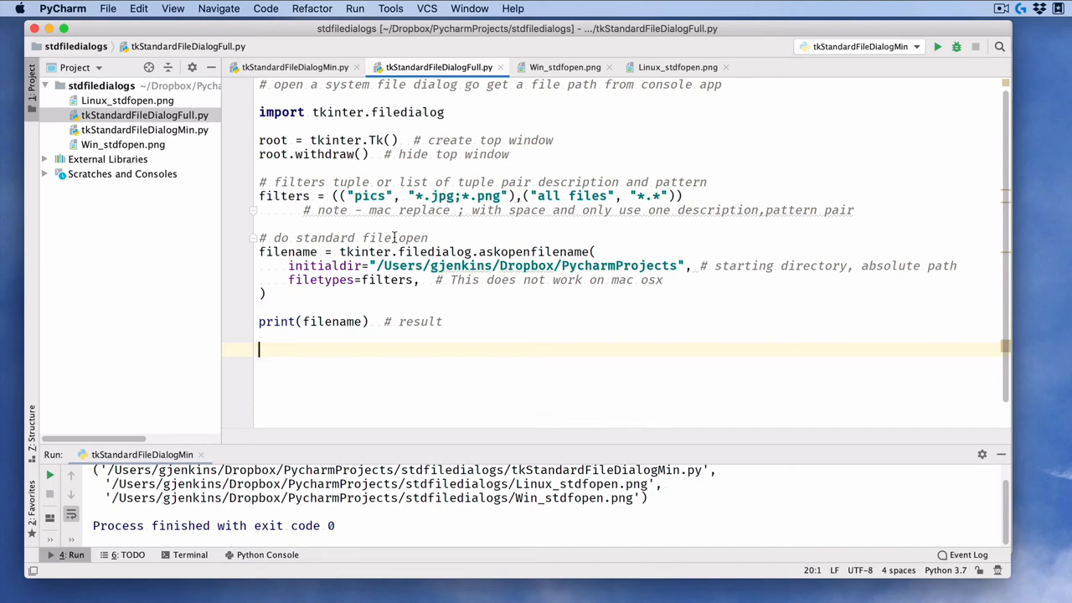
mouse_move(399, 182)
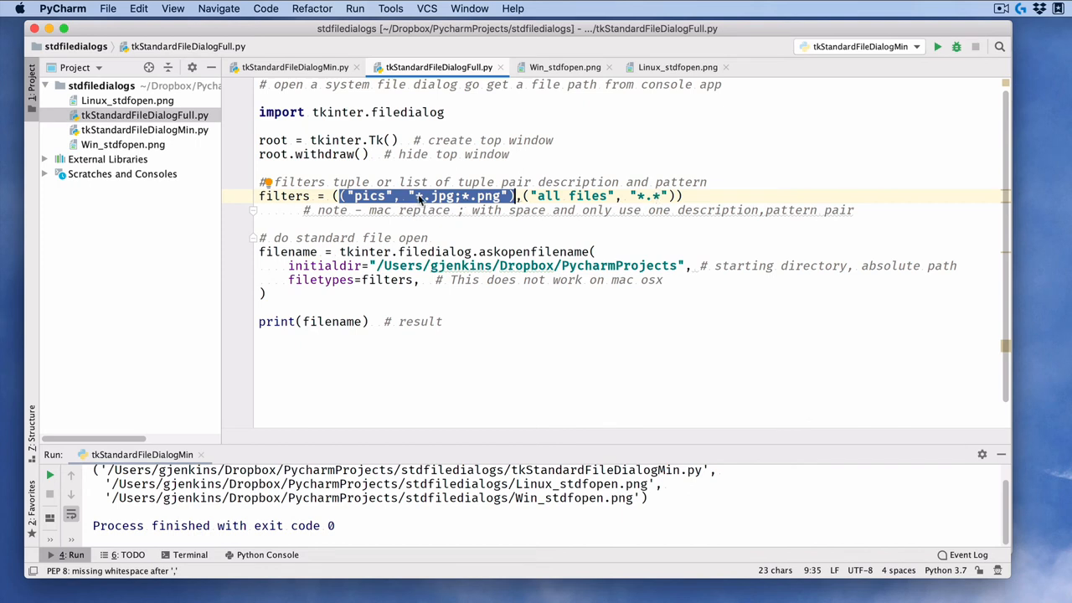
mouse_move(452, 204)
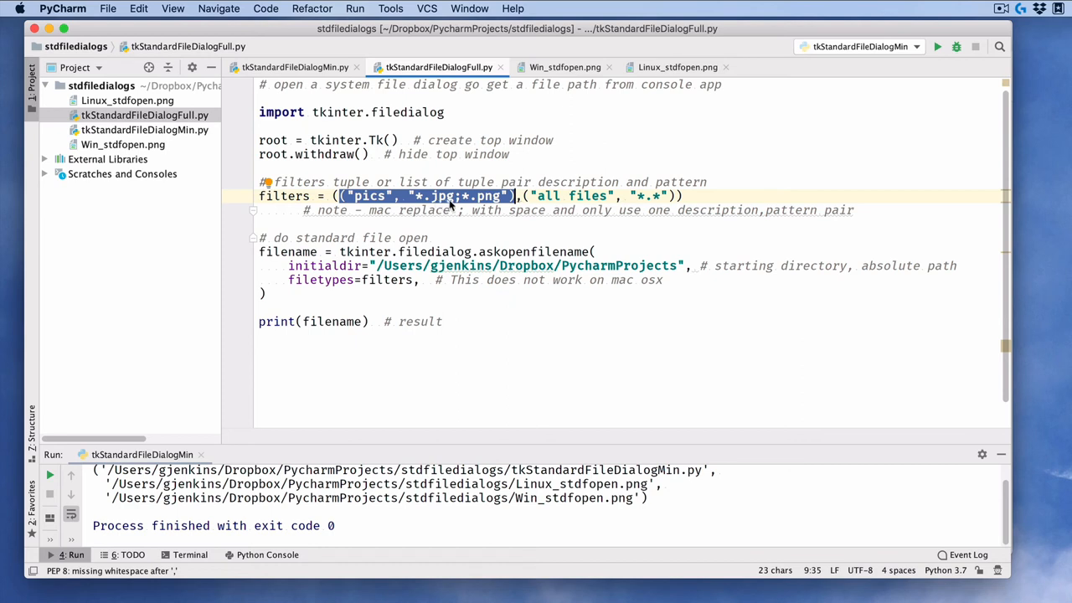
left_click(444, 196)
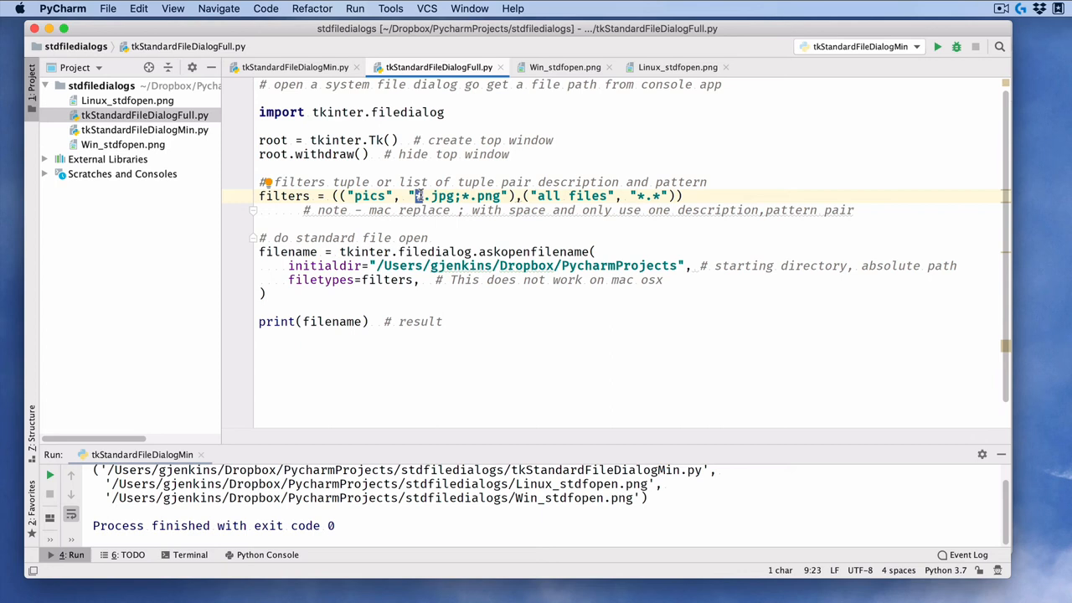
mouse_move(419, 194)
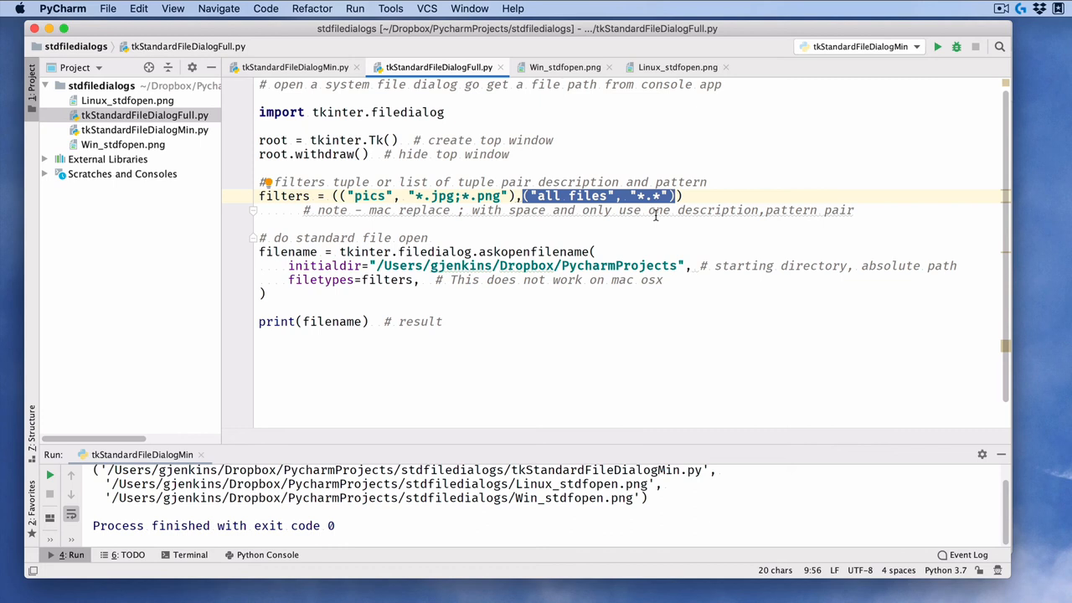
Remove the all-files filter, leaving only the pics entry, and select the initialdir path
key("Delete")
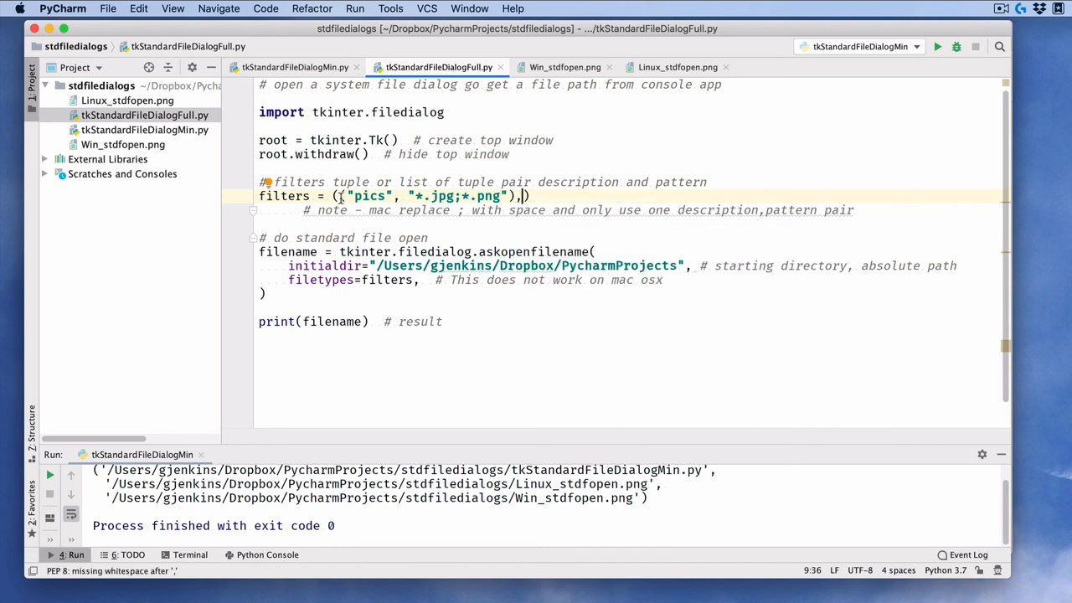
type("(")
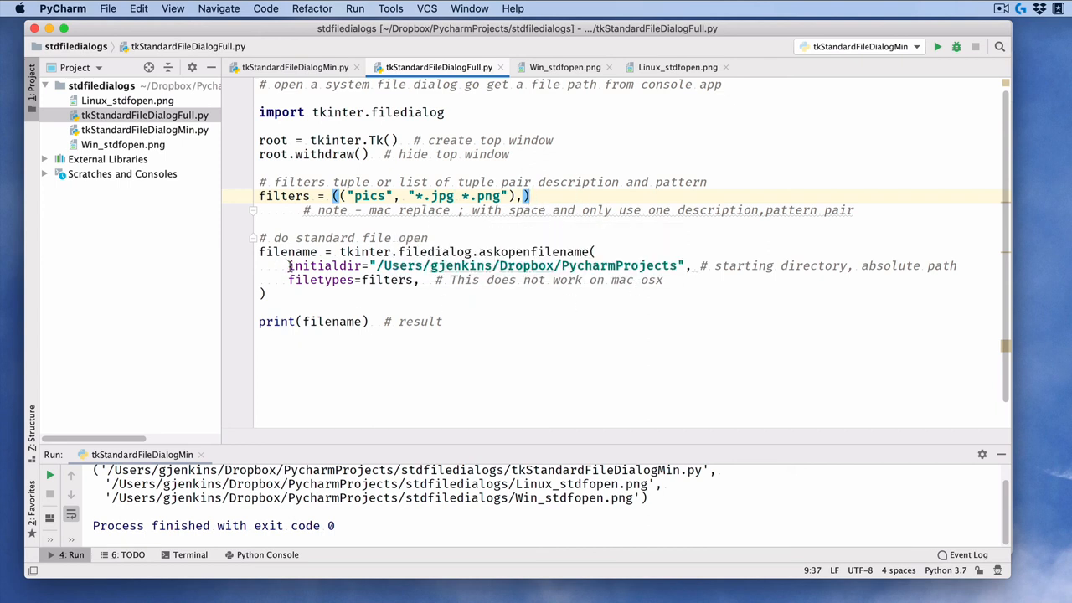
double_click(327, 264)
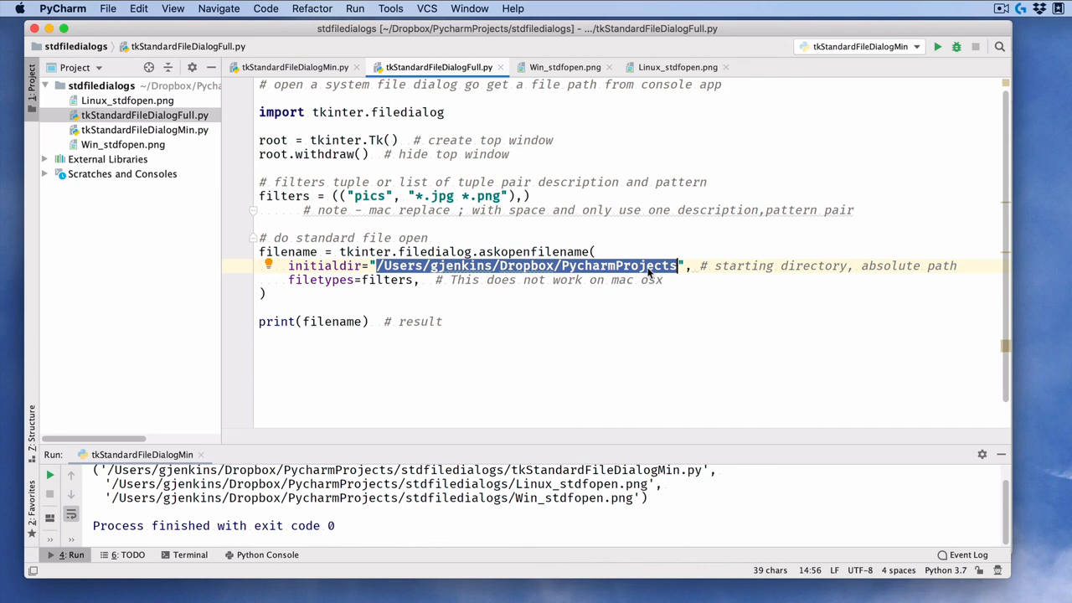
mouse_move(757, 261)
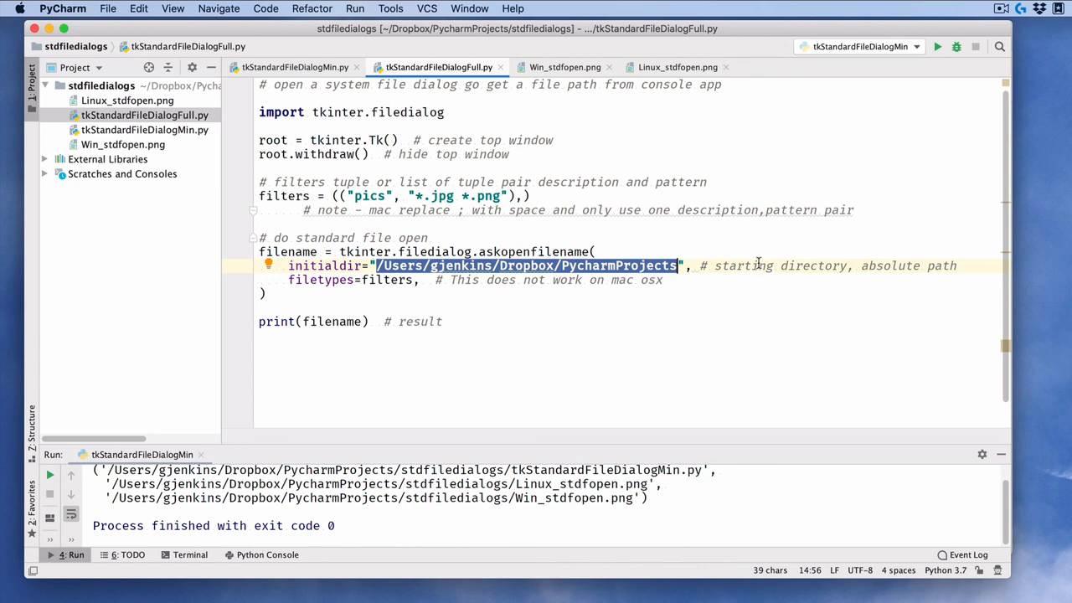
mouse_move(328, 300)
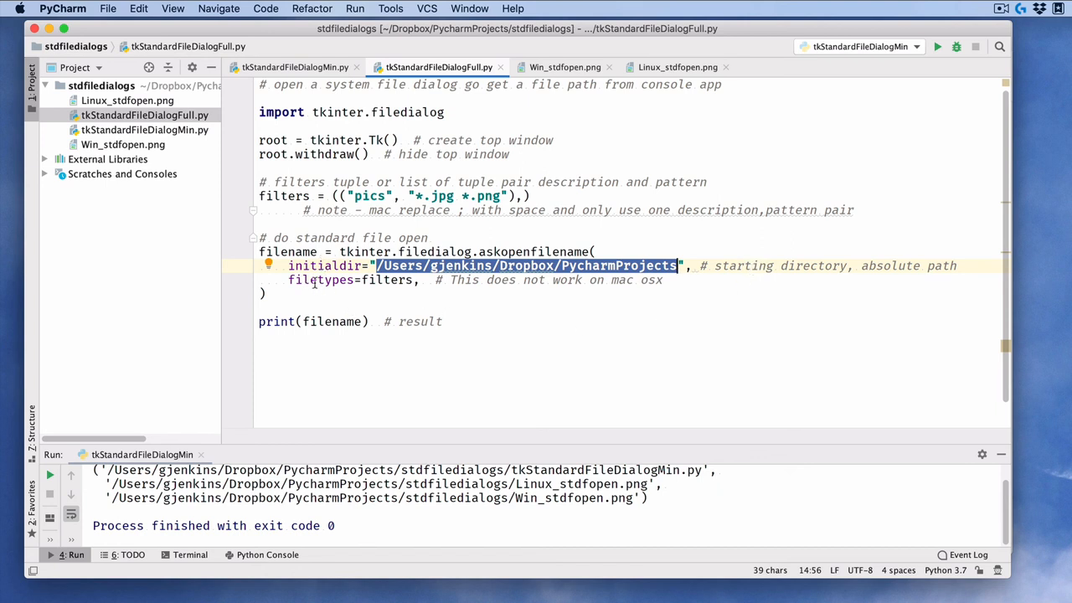
mouse_move(395, 343)
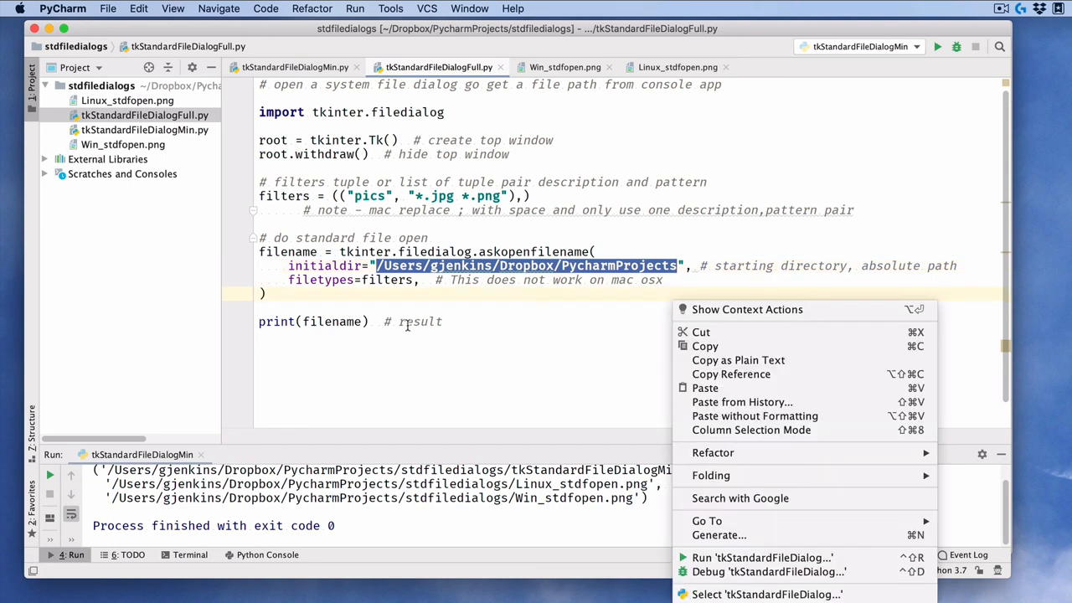
mouse_move(767, 571)
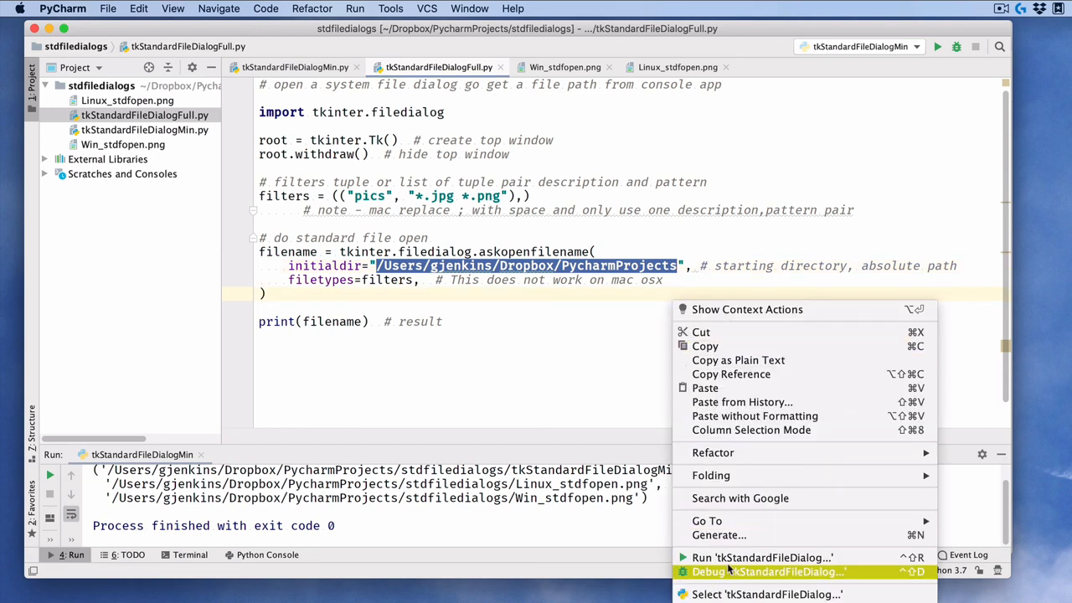
Run tkStandardFileDialogFull, opening a pics-filtered dialog in PycharmProjects
left_click(760, 556)
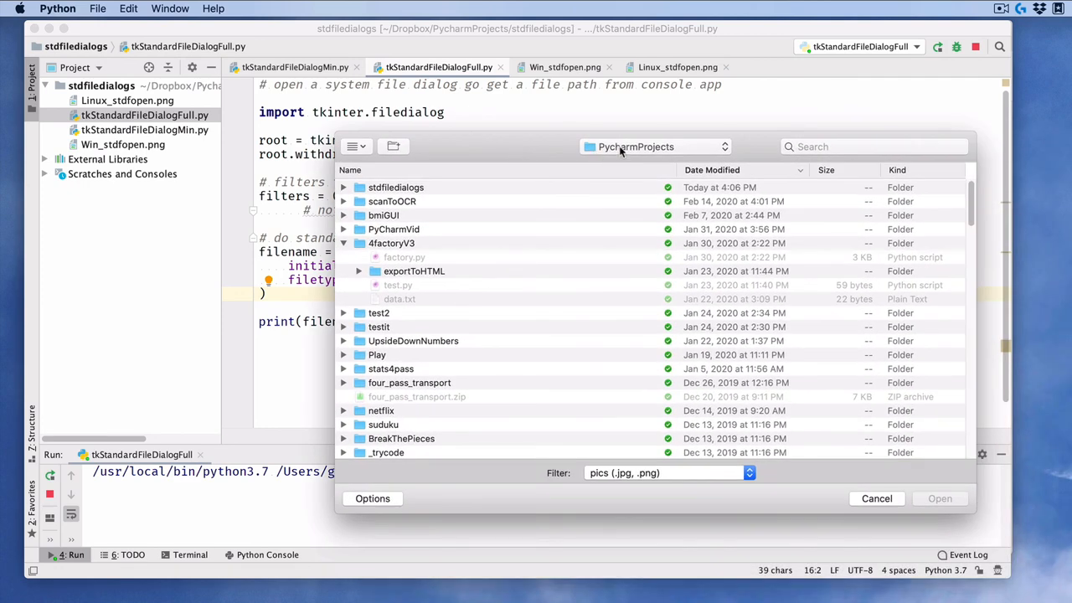
mouse_move(352, 188)
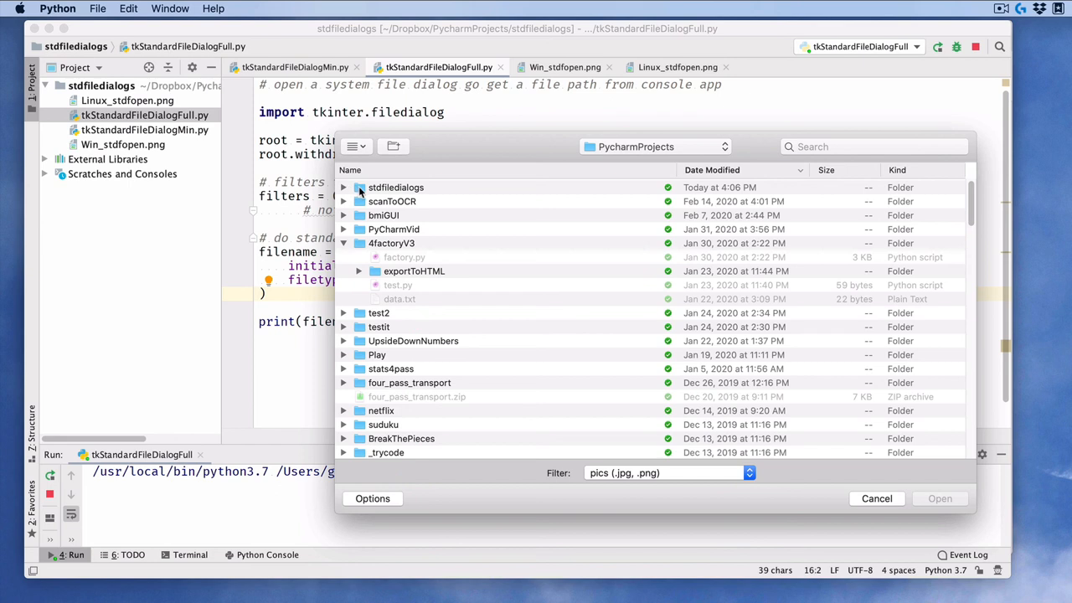
Open Win_stdfopen.png from stdfiledialogs so its full path prints with exit code 0
double_click(395, 188)
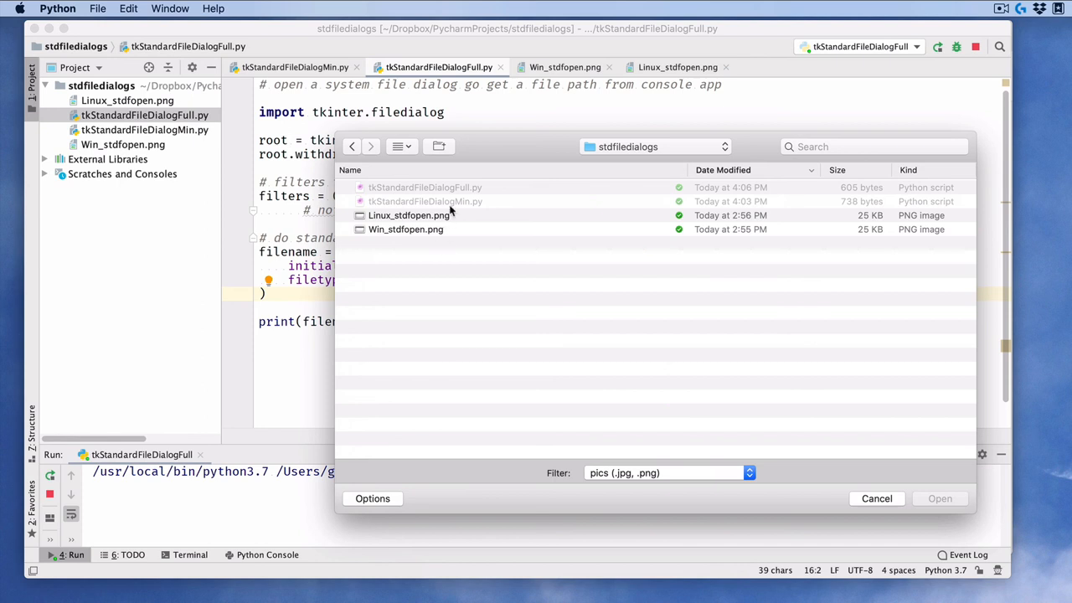
mouse_move(417, 234)
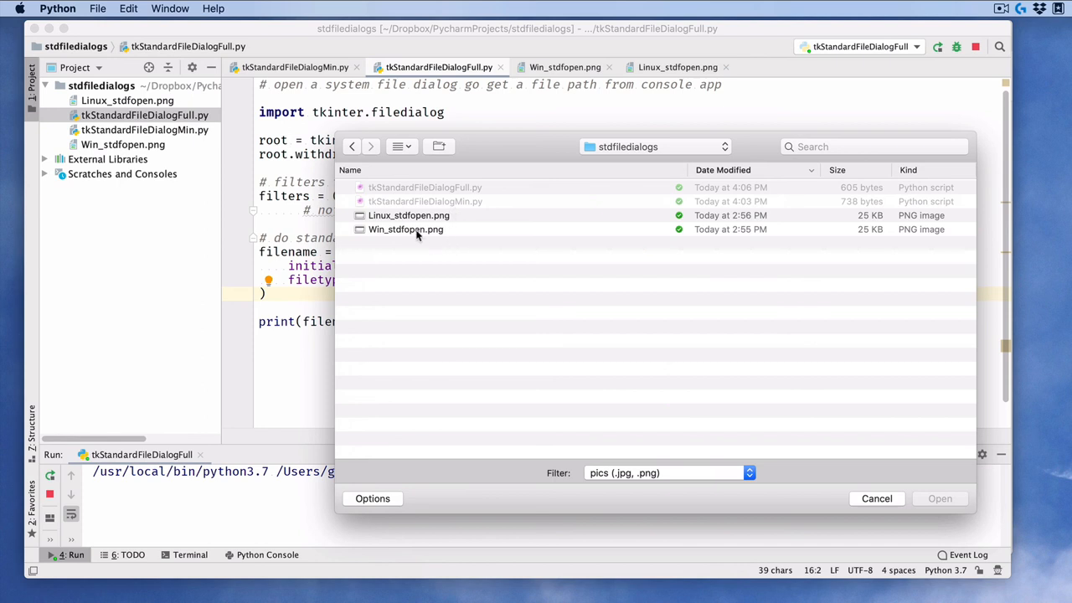
left_click(405, 228)
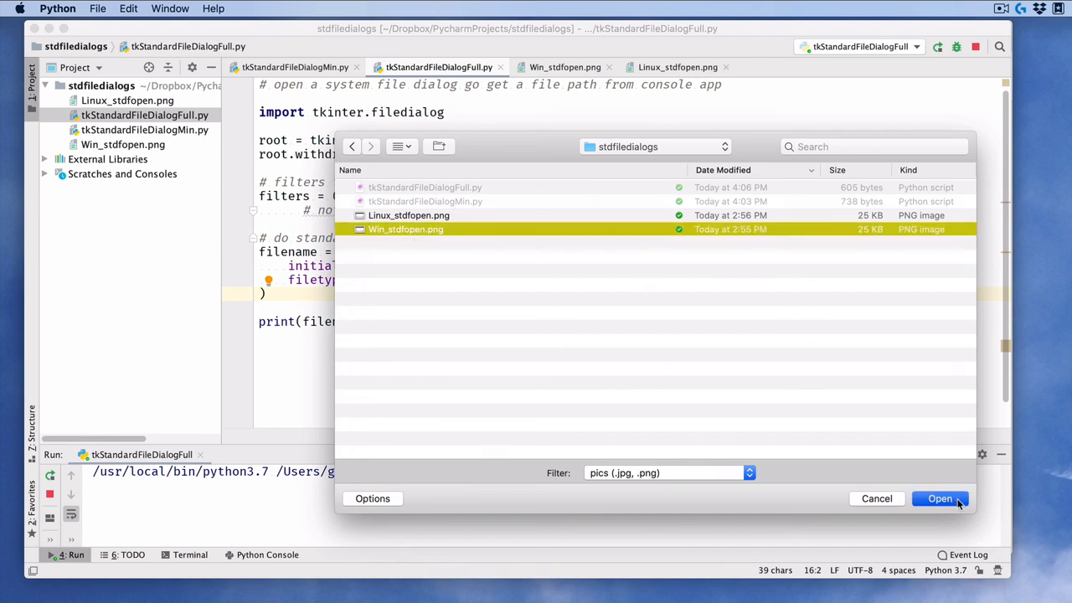
left_click(939, 499)
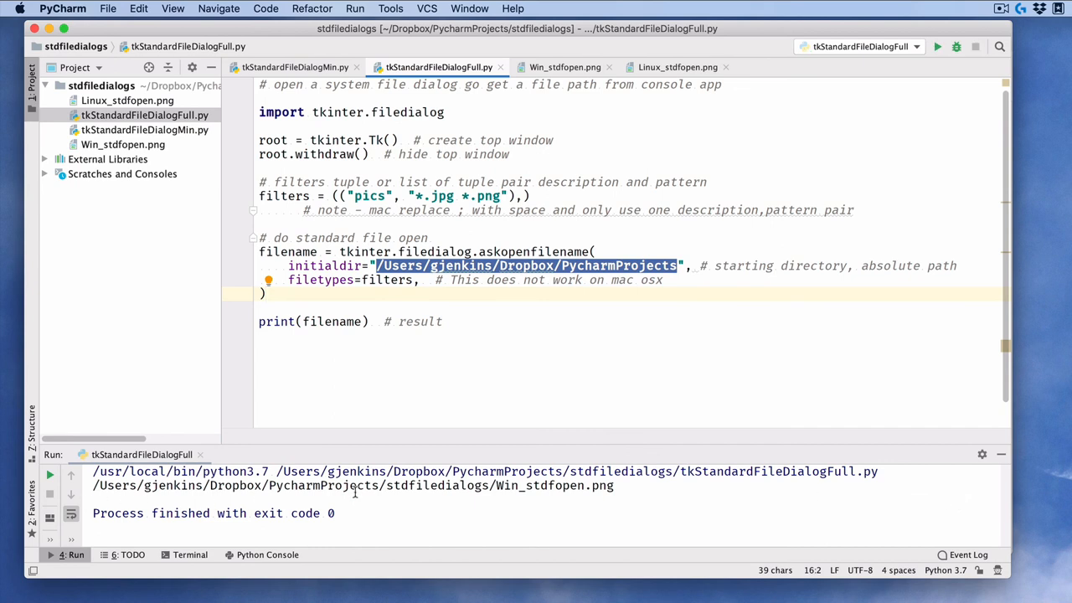